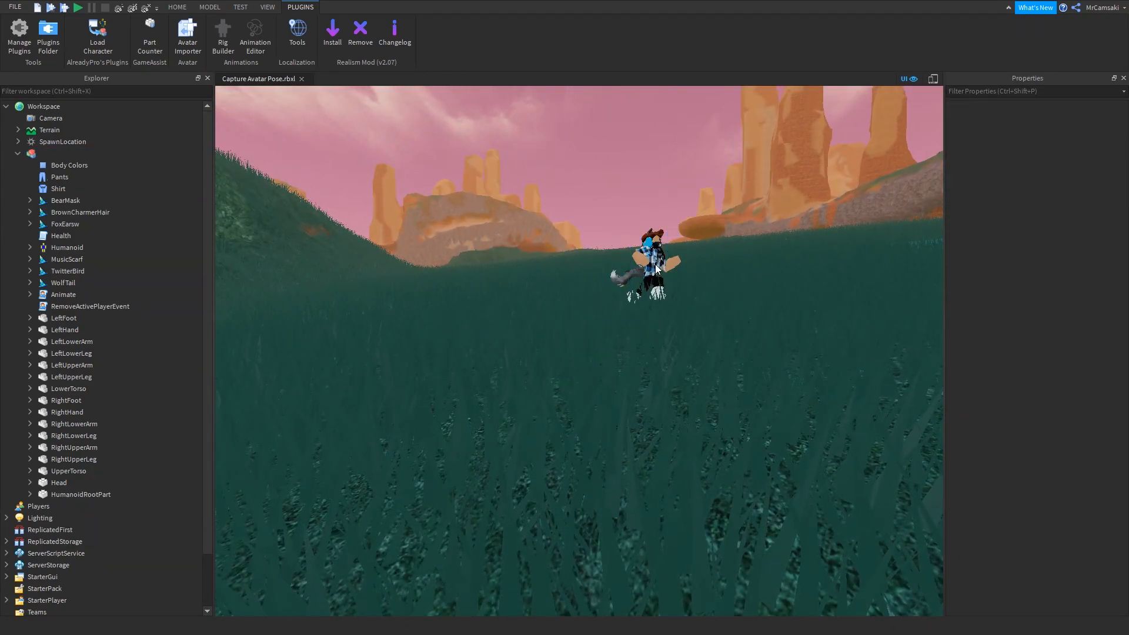
Step: Start a Play Here test so the character spawns at the camera position
{"action": "left_click", "coordinate": [652, 259]}
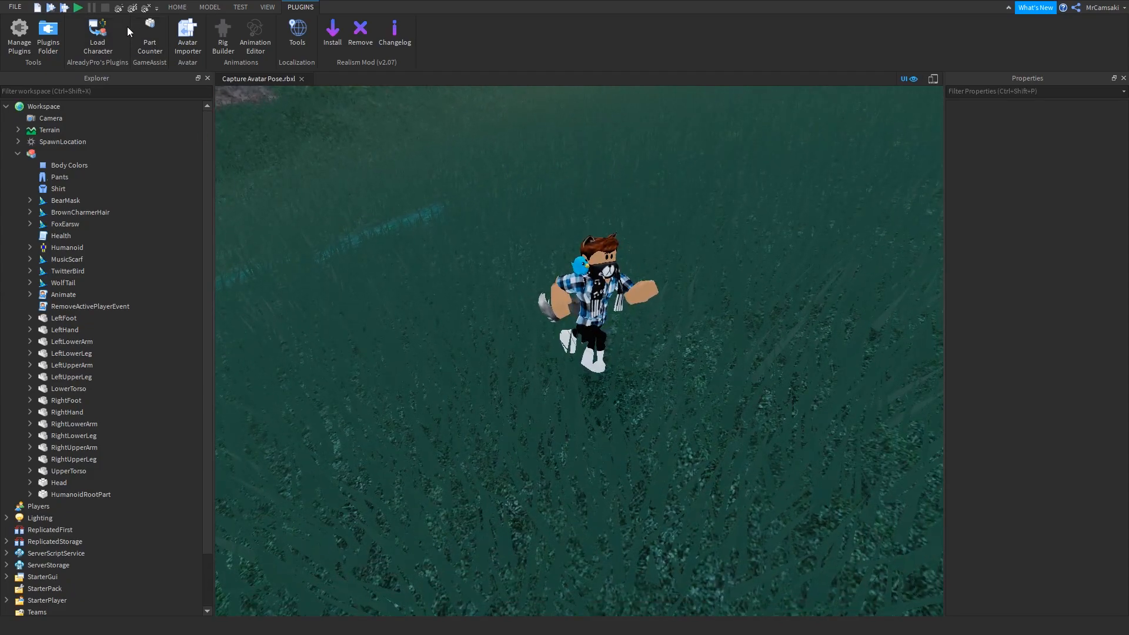
{"action": "left_click", "coordinate": [240, 7]}
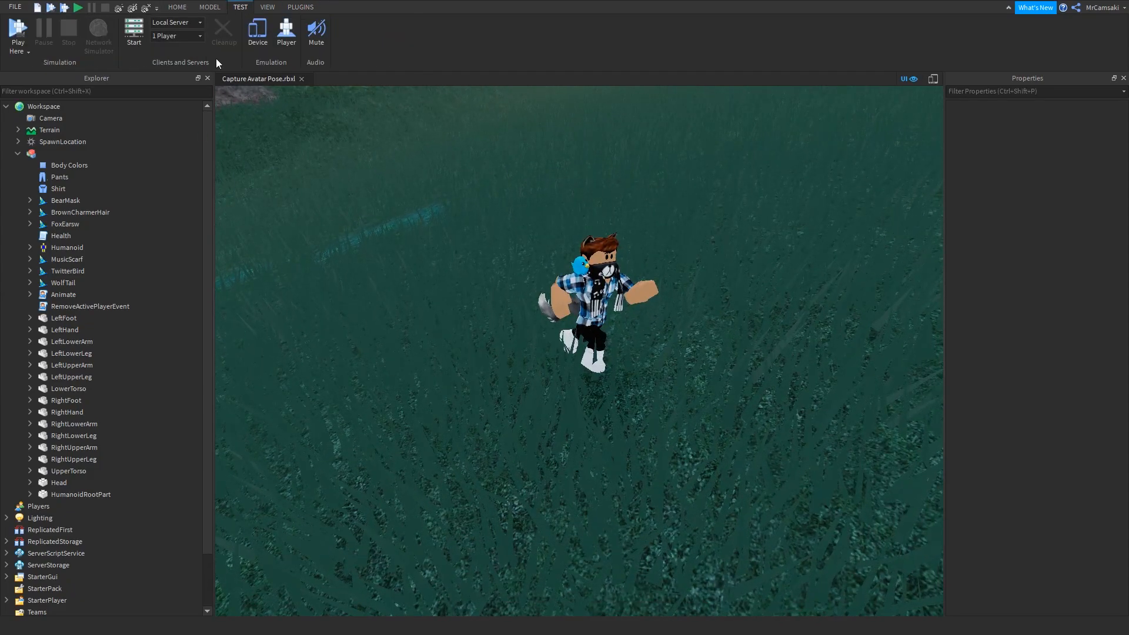
{"action": "left_click", "coordinate": [78, 7]}
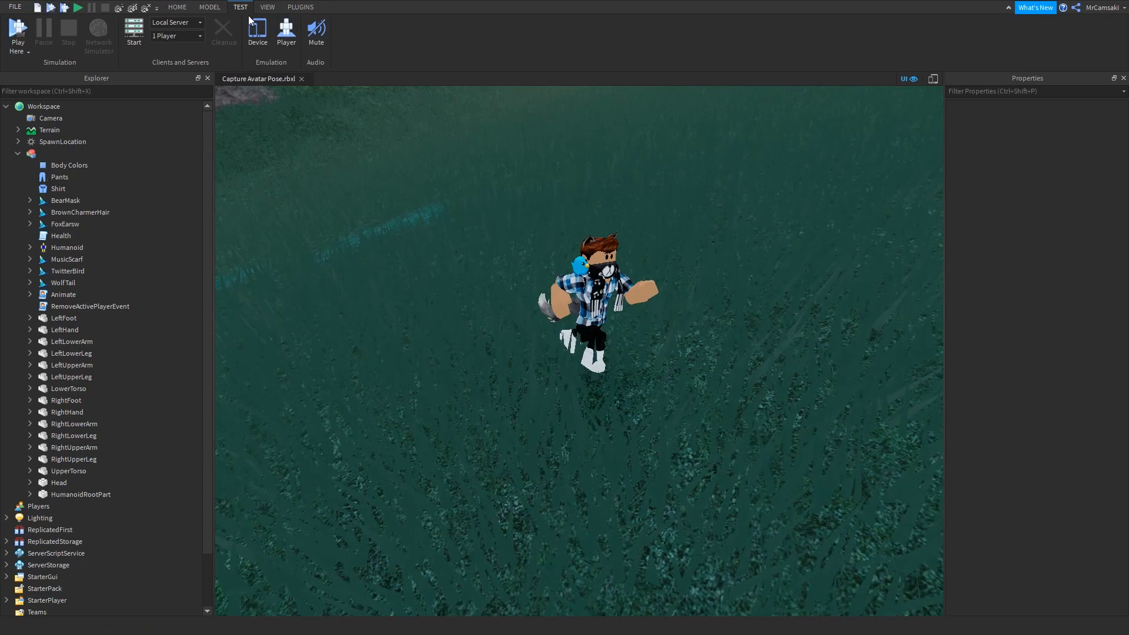
{"action": "left_click", "coordinate": [17, 33]}
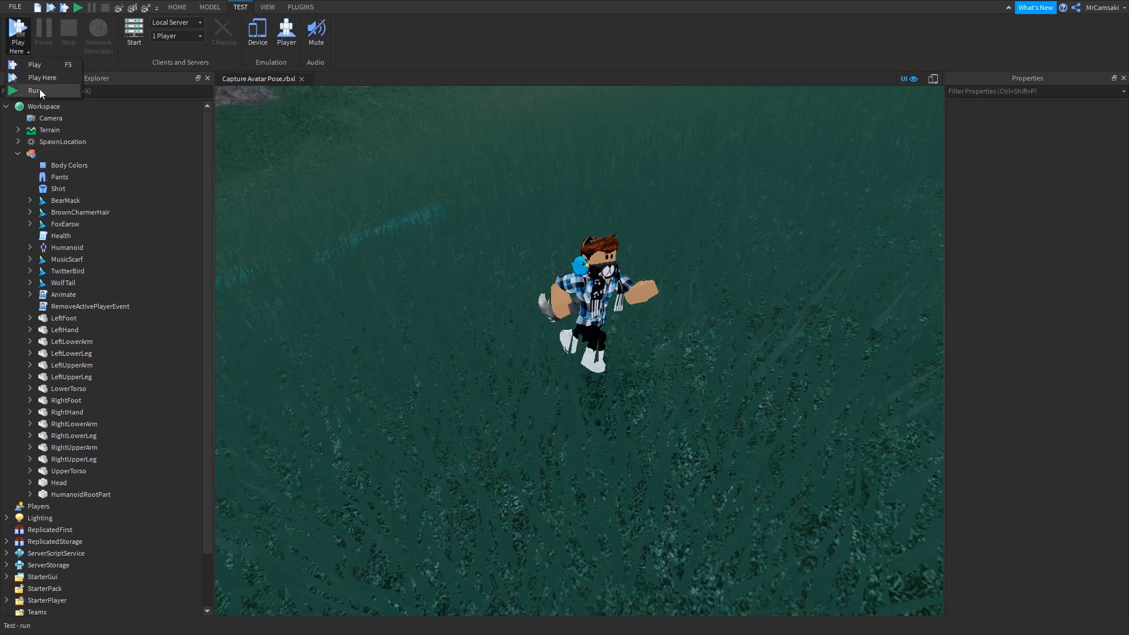
{"action": "mouse_move", "coordinate": [42, 77]}
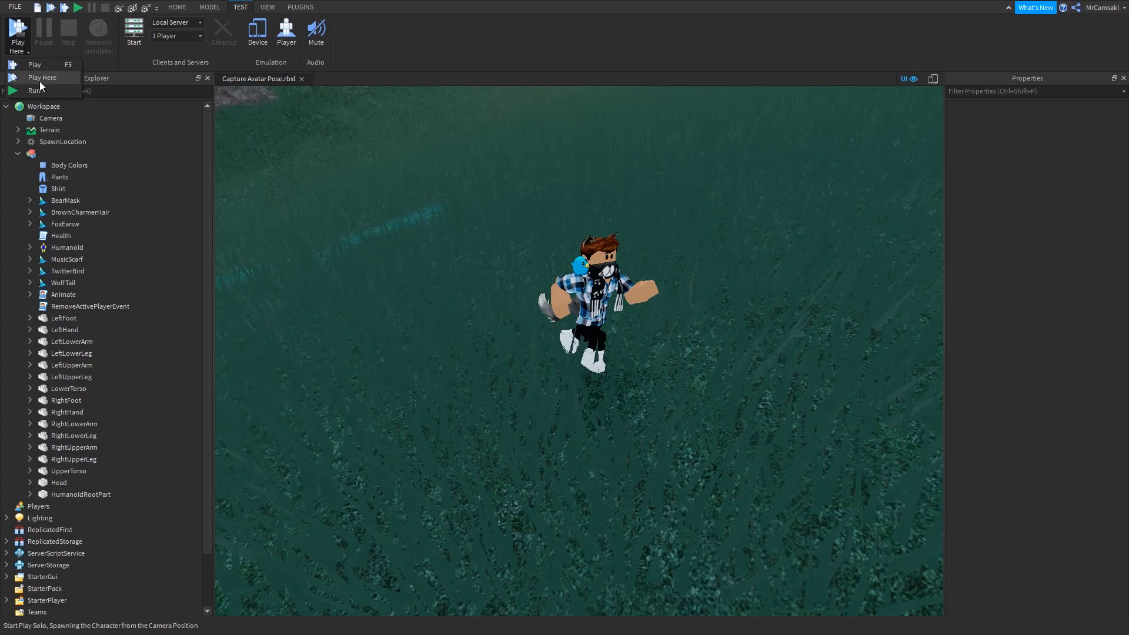
{"action": "left_click", "coordinate": [43, 77]}
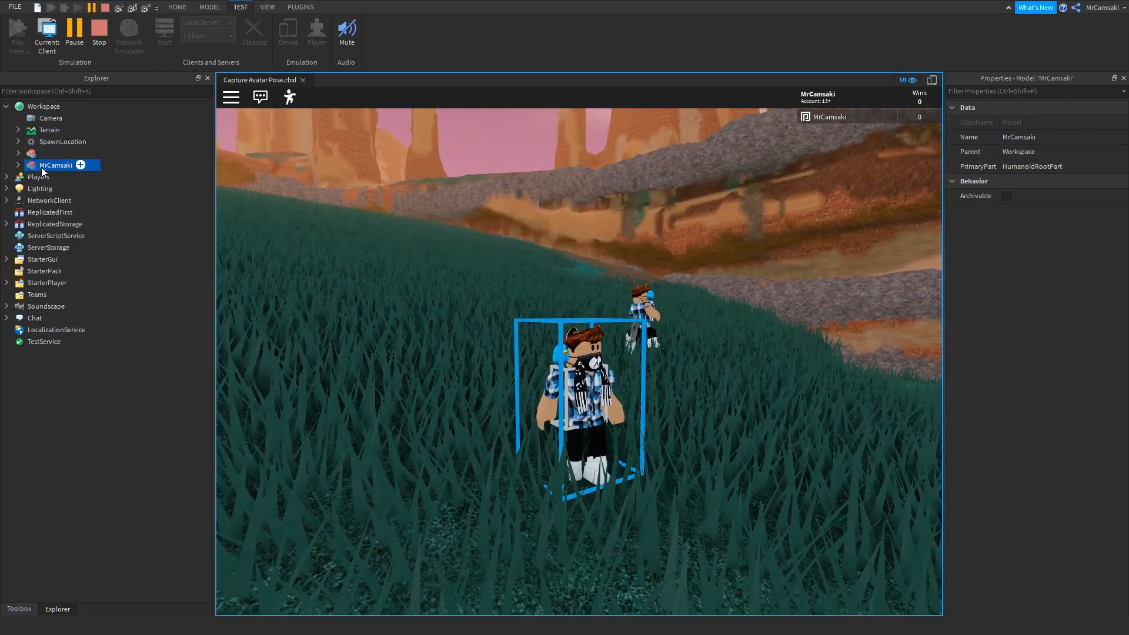
Step: Dismiss the parenting error and expand the live MrCamsaki model to list its parts and accessories
{"action": "right_click", "coordinate": [56, 165]}
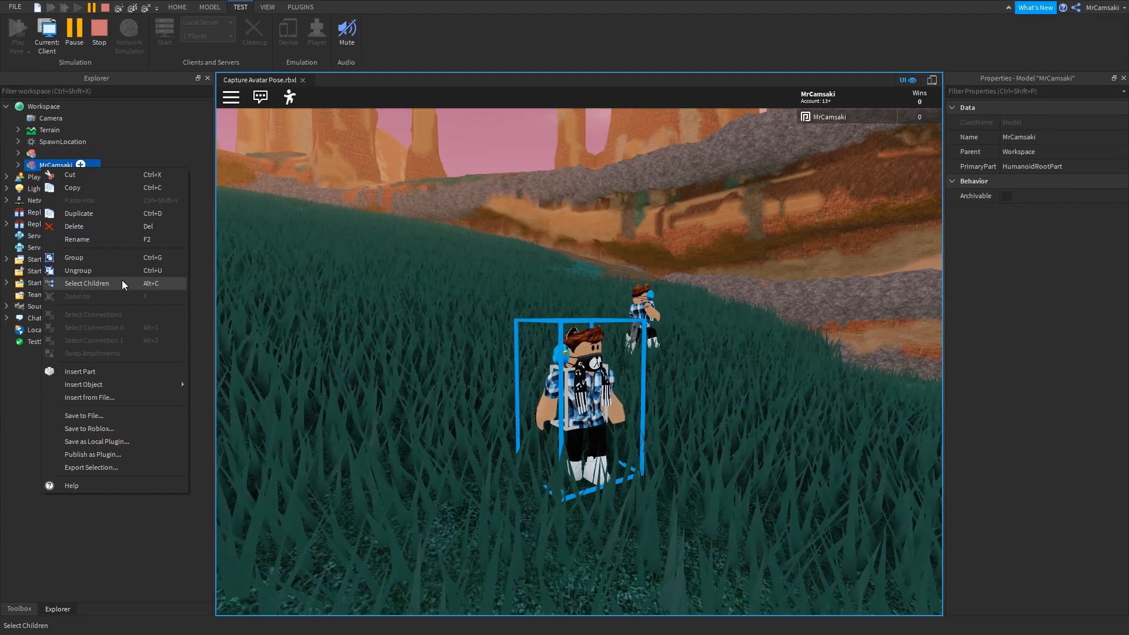
{"action": "left_click", "coordinate": [87, 283]}
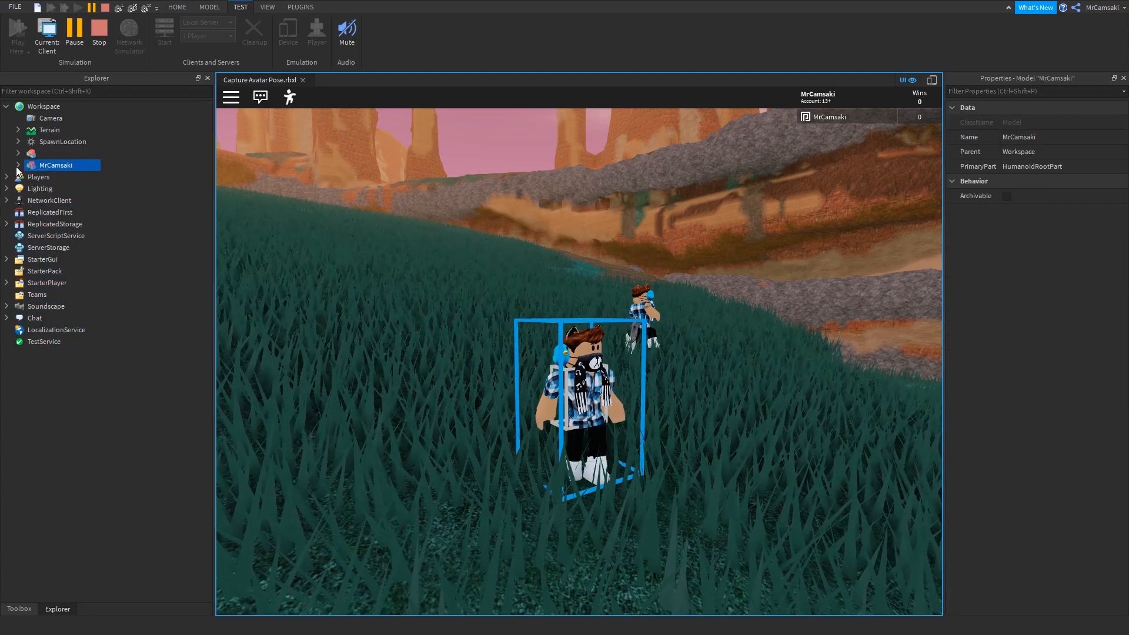
{"action": "left_click", "coordinate": [17, 165]}
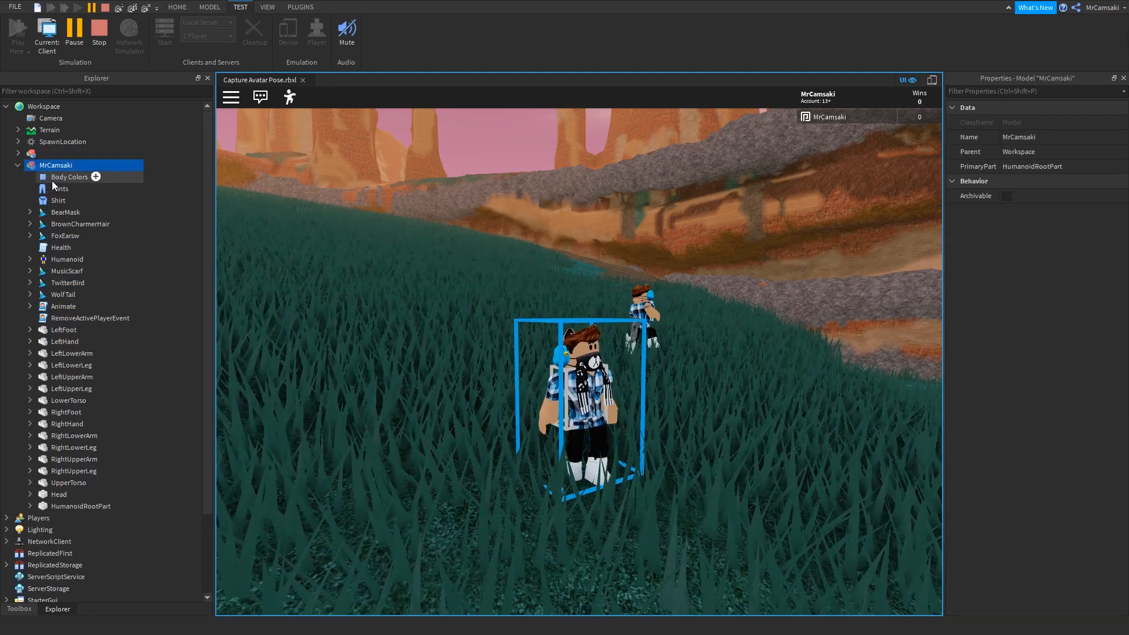
{"action": "left_click", "coordinate": [69, 176]}
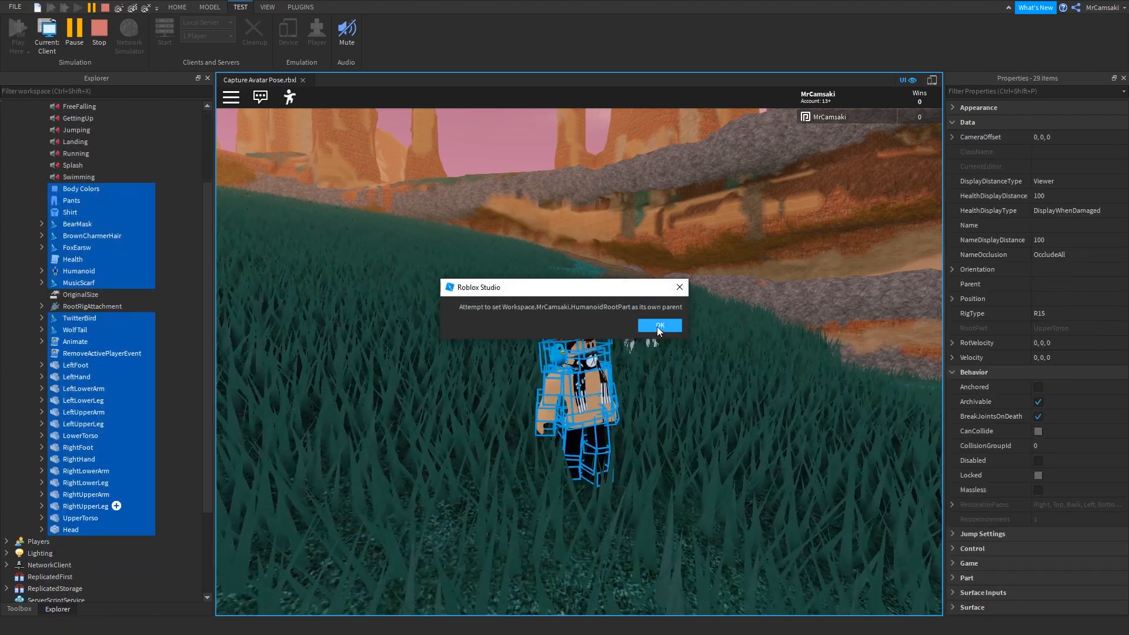
{"action": "left_click", "coordinate": [659, 326]}
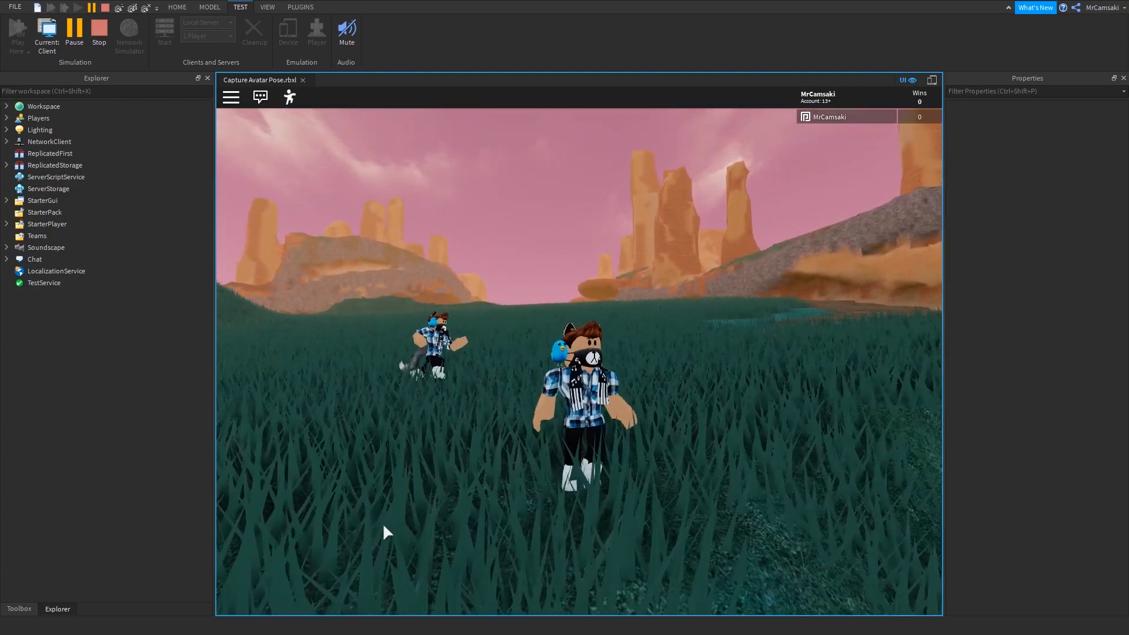
{"action": "left_click", "coordinate": [7, 106]}
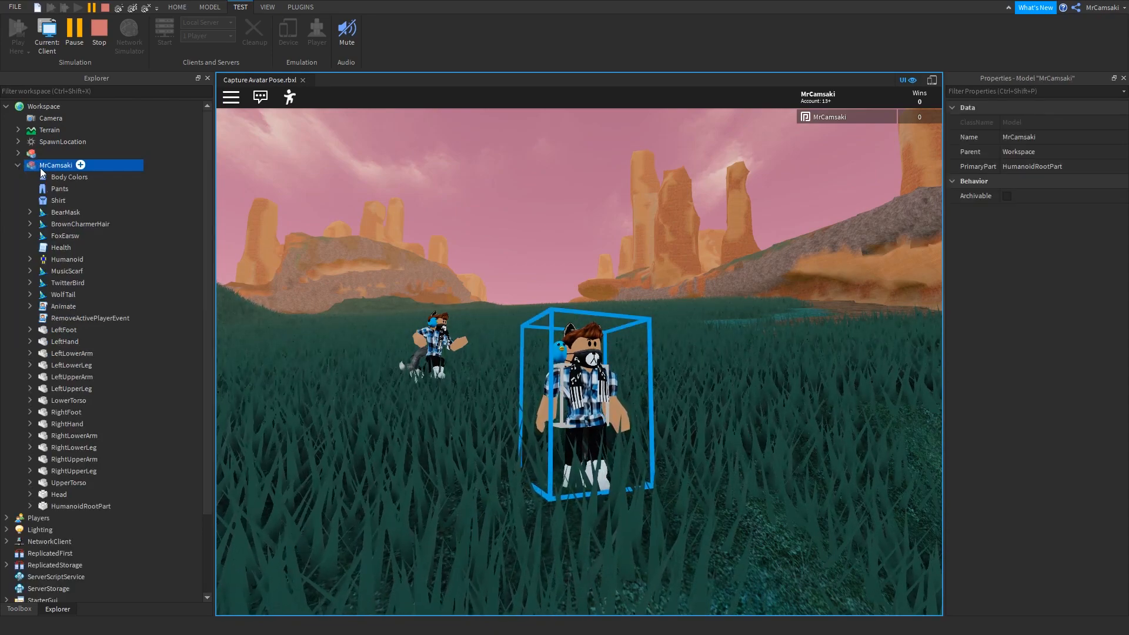
Step: Copy all of MrCamsaki's parts mid-walk and paste the posed copy into the Workspace
{"action": "left_click", "coordinate": [55, 165]}
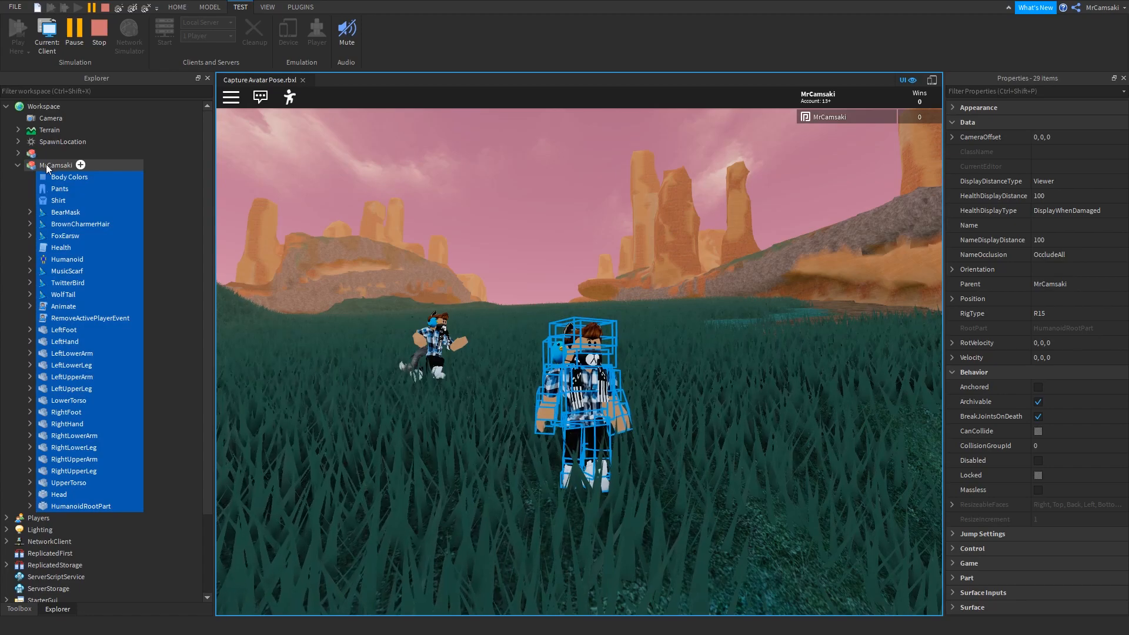
{"action": "left_click", "coordinate": [18, 165]}
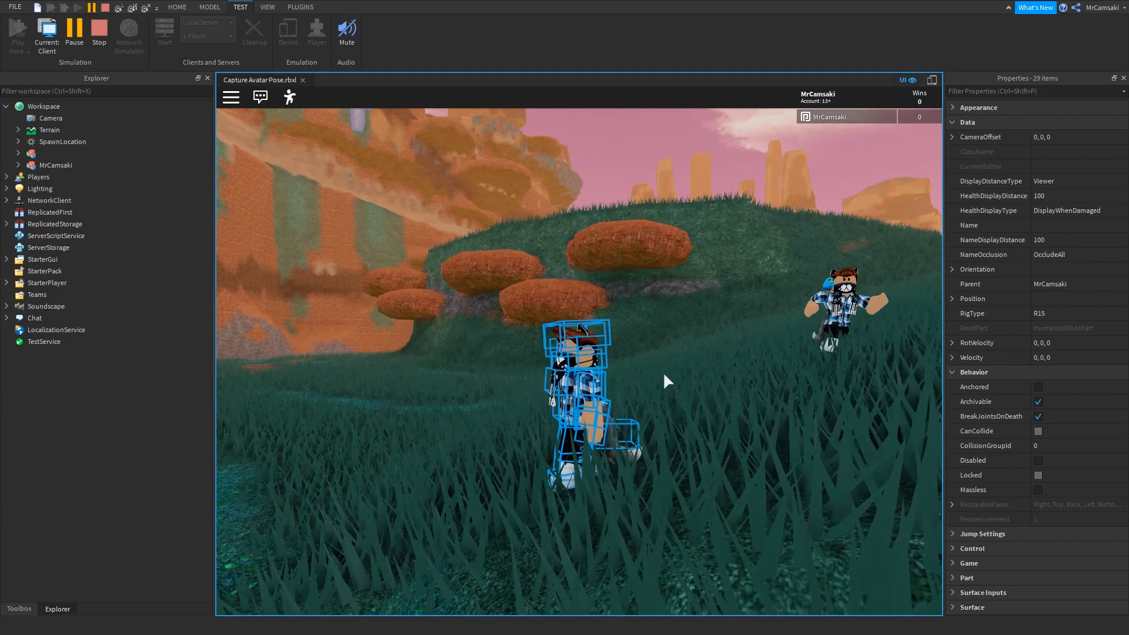
{"action": "left_click", "coordinate": [18, 165]}
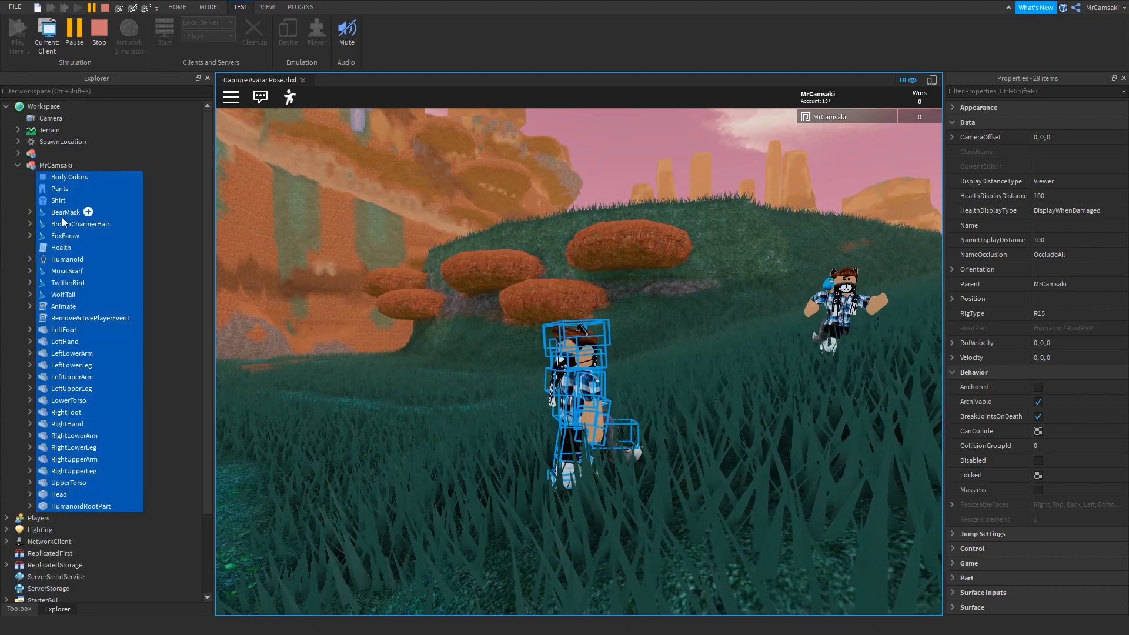
{"action": "right_click", "coordinate": [66, 212]}
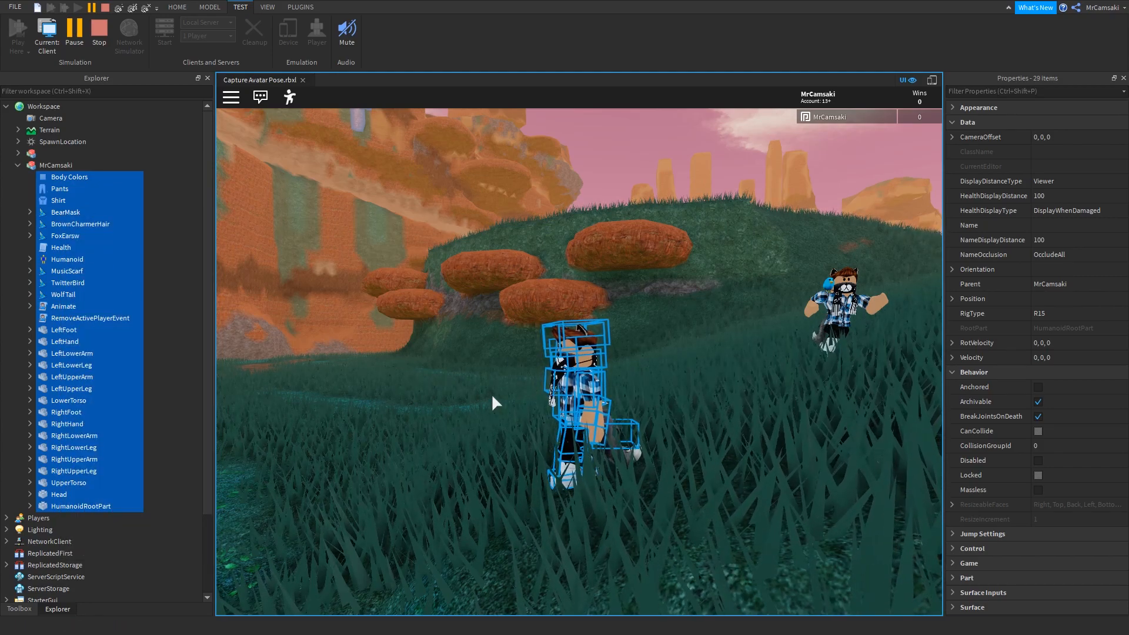
{"action": "key", "text": "ctrl+c"}
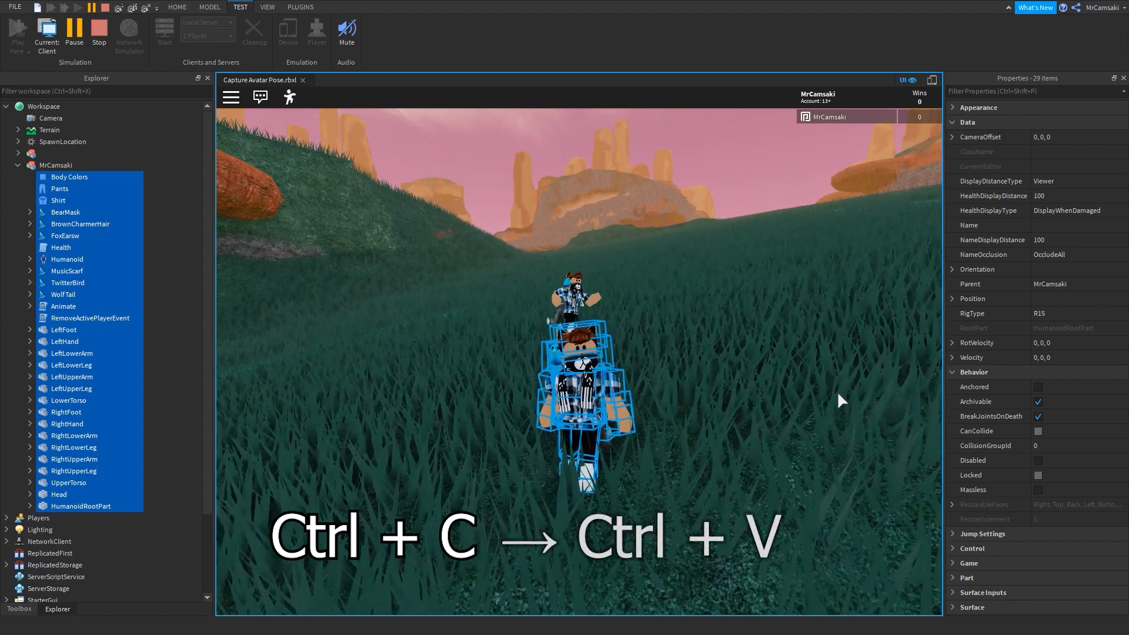
{"action": "key", "text": "ctrl+v"}
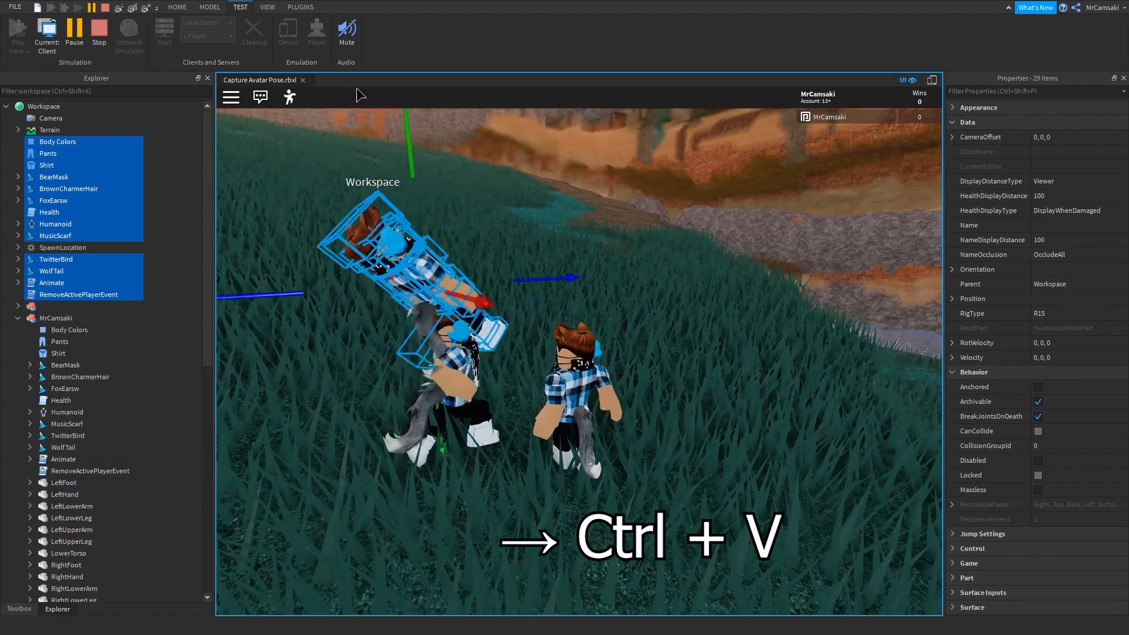
{"action": "key", "text": "ctrl+v"}
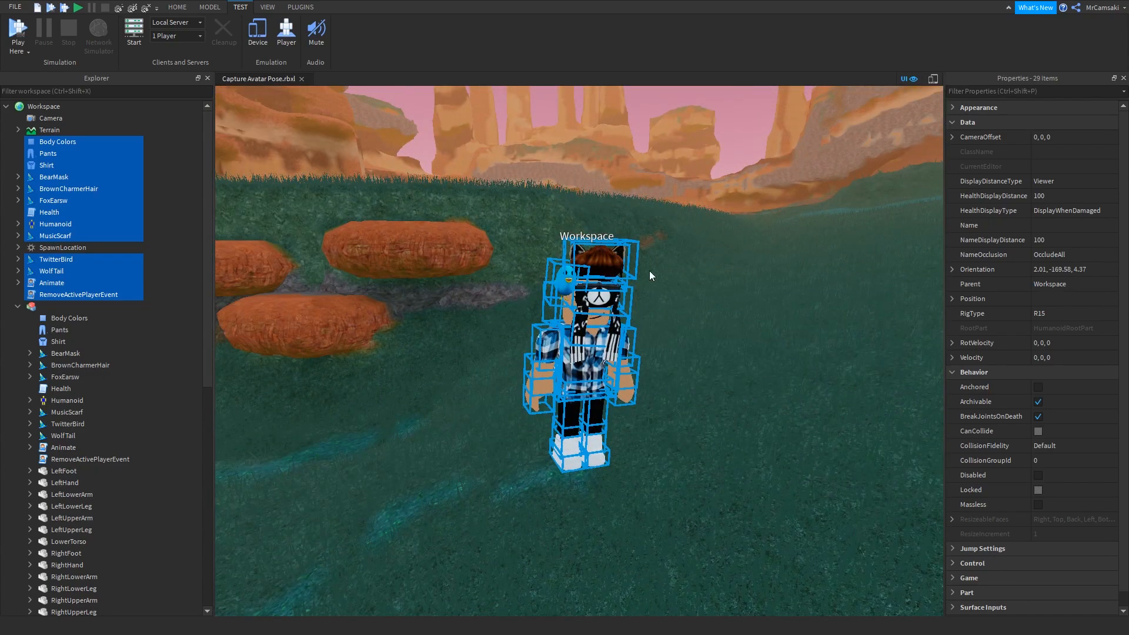
Step: Start a new play test with the walking-pose copy standing in the world
{"action": "left_click", "coordinate": [78, 9]}
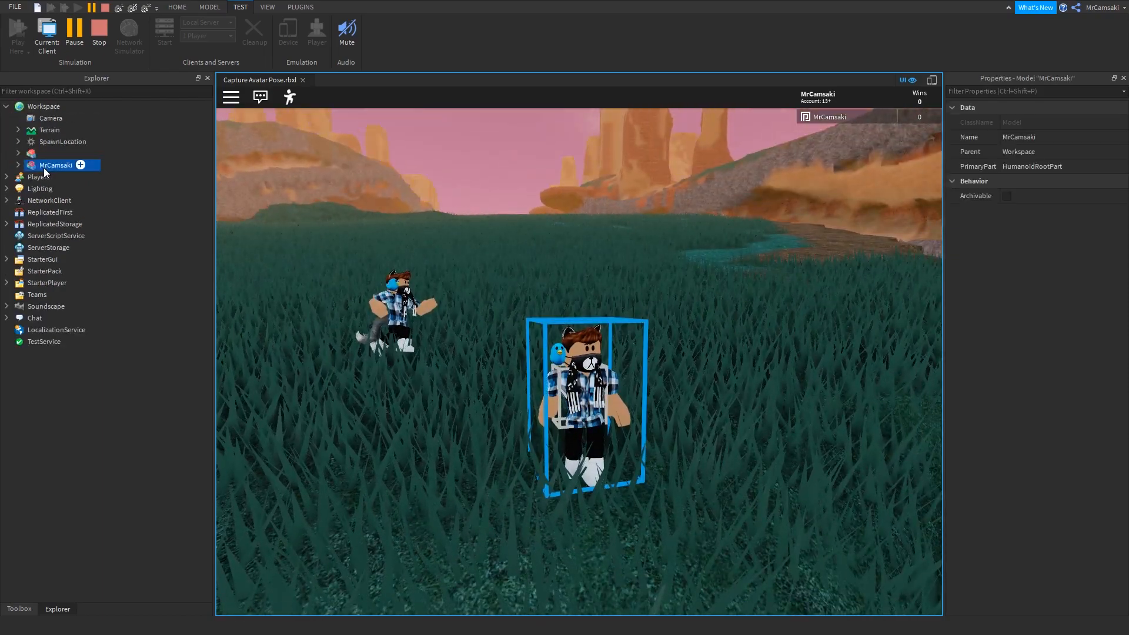
Step: Select the character's parts, anchor them, keep a second frozen copy and stop the play test
{"action": "left_click", "coordinate": [18, 165]}
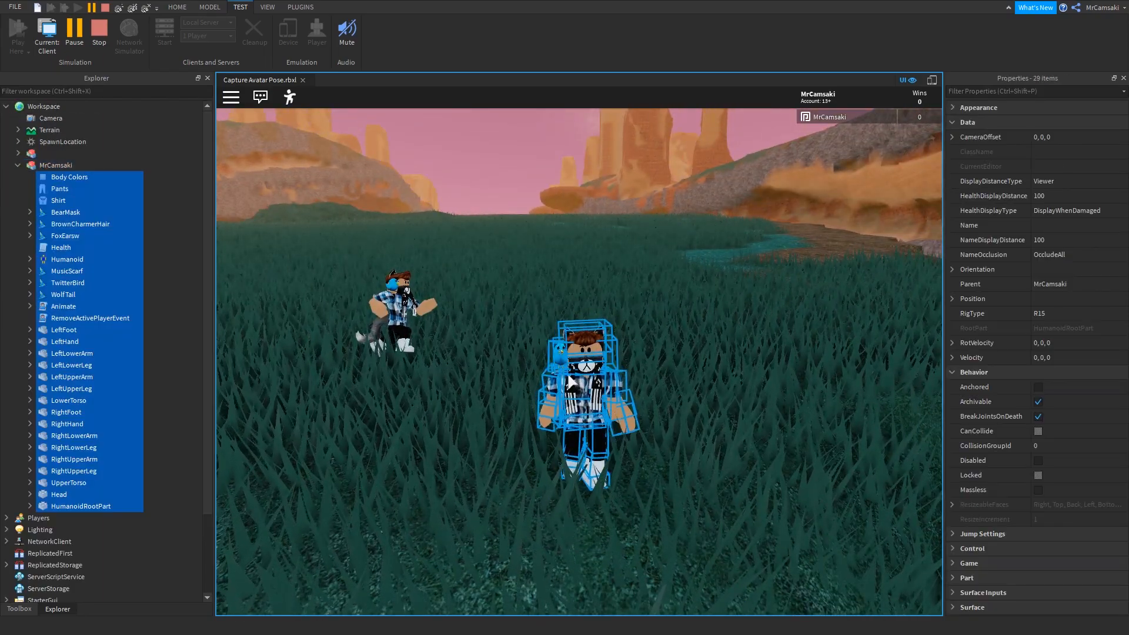
{"action": "left_click", "coordinate": [1038, 387]}
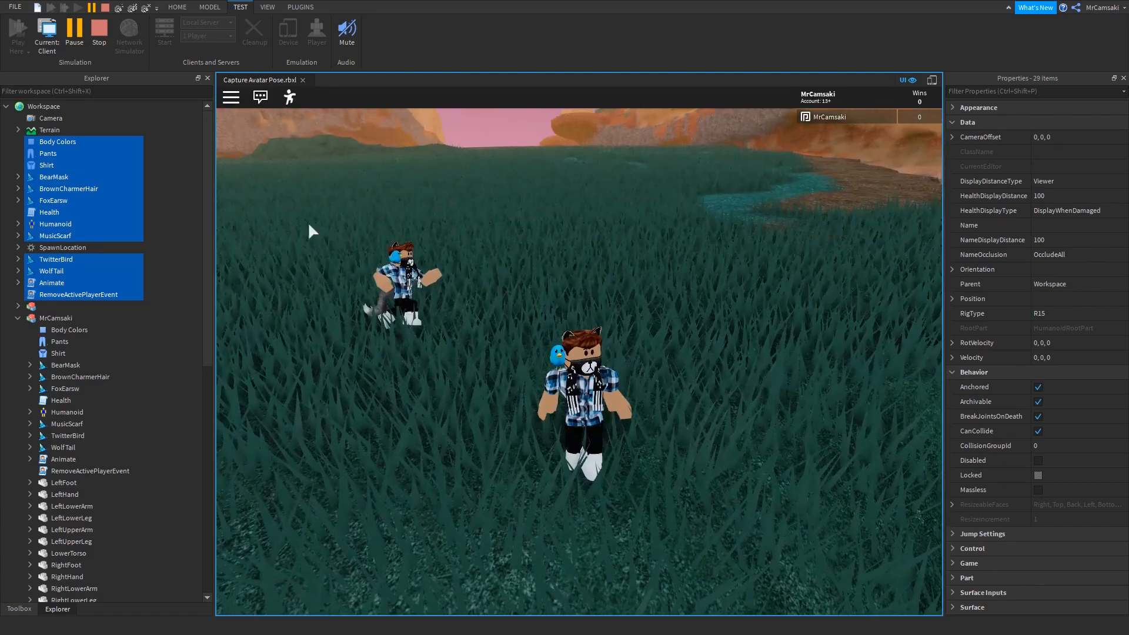
{"action": "left_click", "coordinate": [73, 31]}
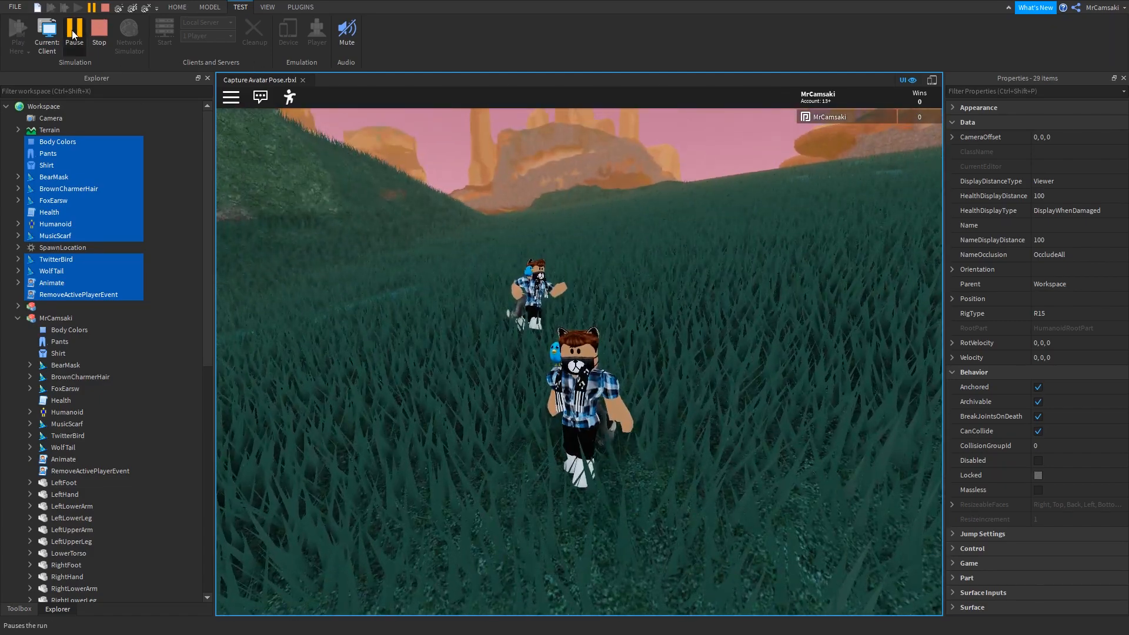
{"action": "left_click", "coordinate": [72, 28]}
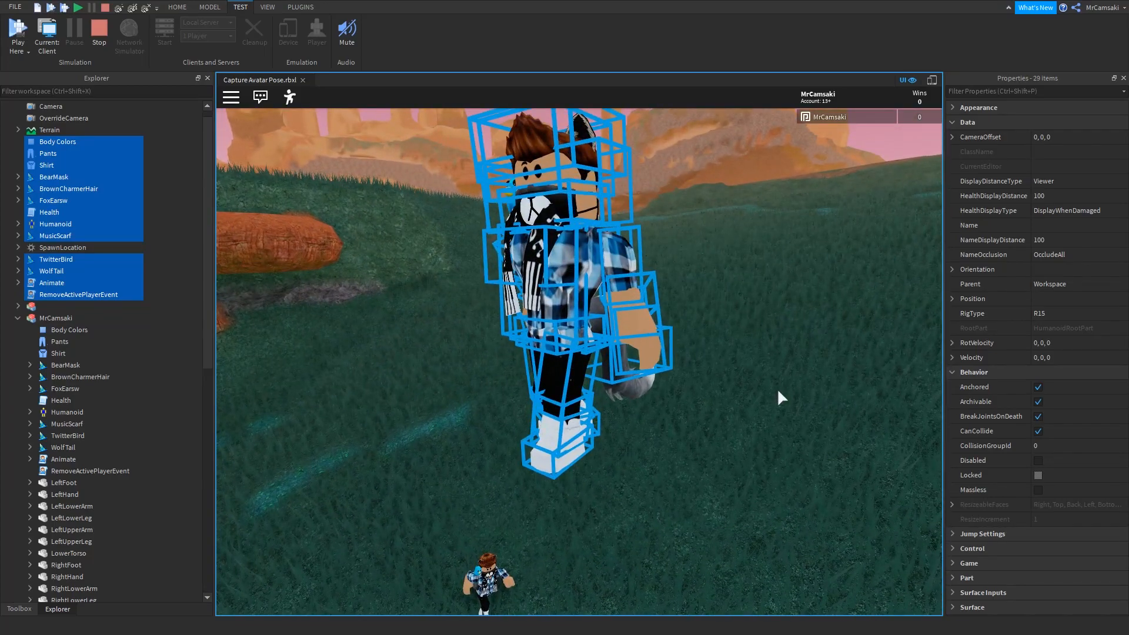
{"action": "left_click", "coordinate": [59, 341]}
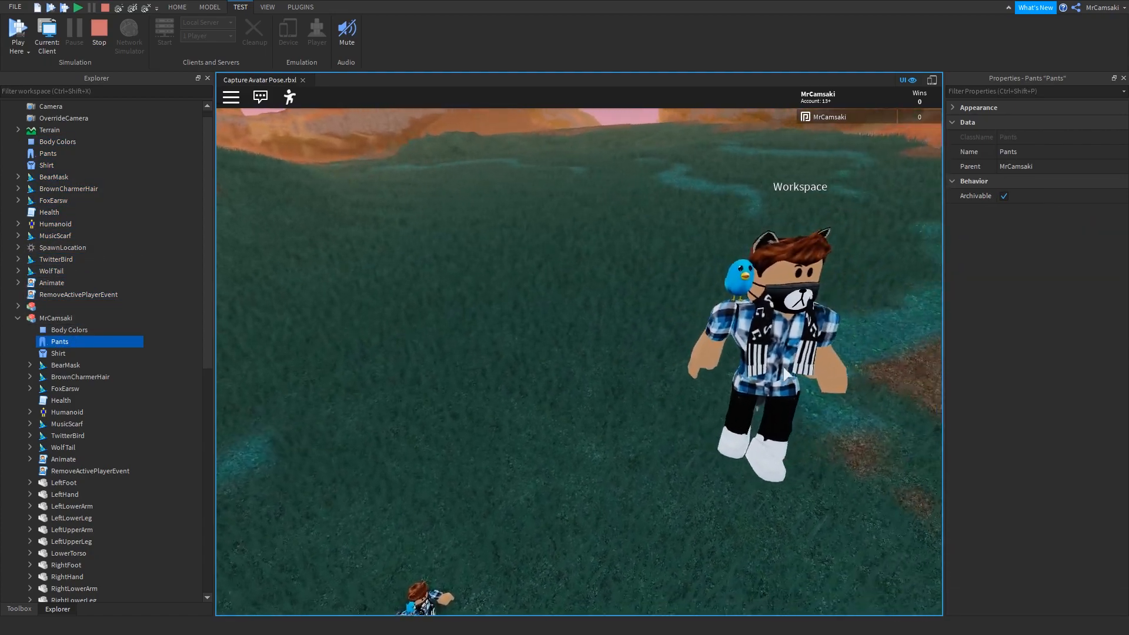
{"action": "left_click", "coordinate": [105, 7]}
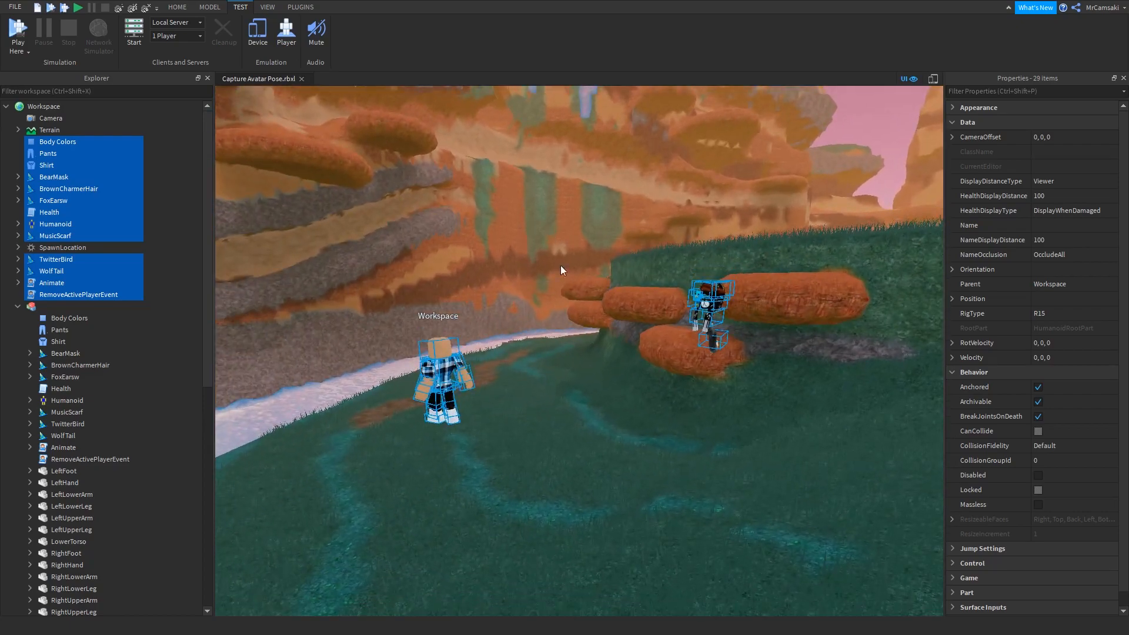
Step: Deselect everything and launch a fresh play test with a live character
{"action": "left_click", "coordinate": [78, 7]}
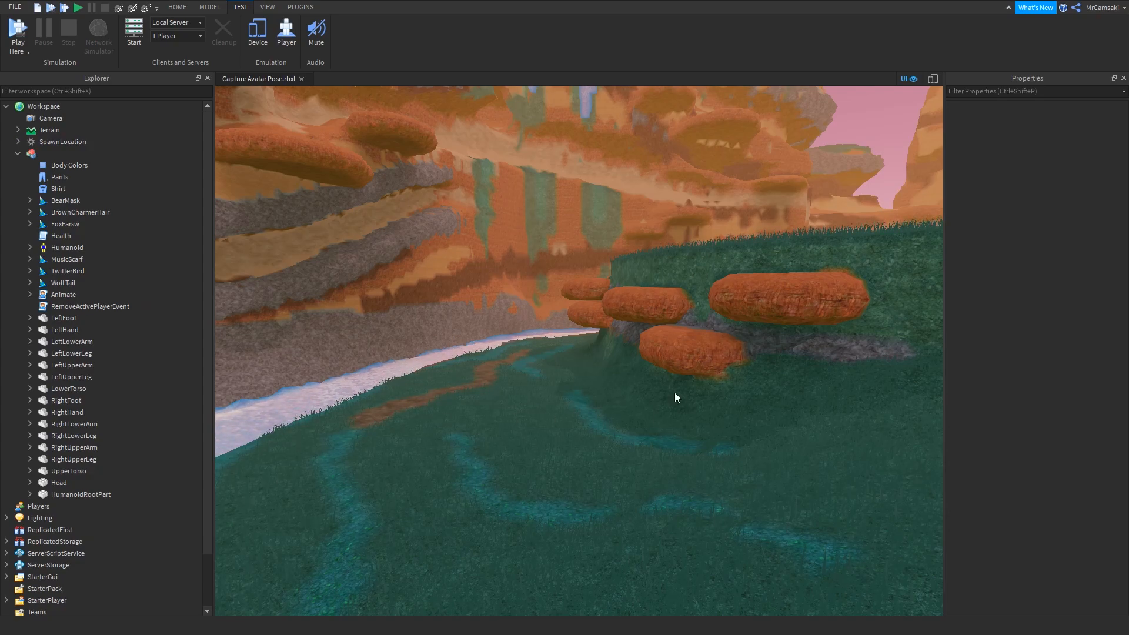
{"action": "mouse_move", "coordinate": [611, 246]}
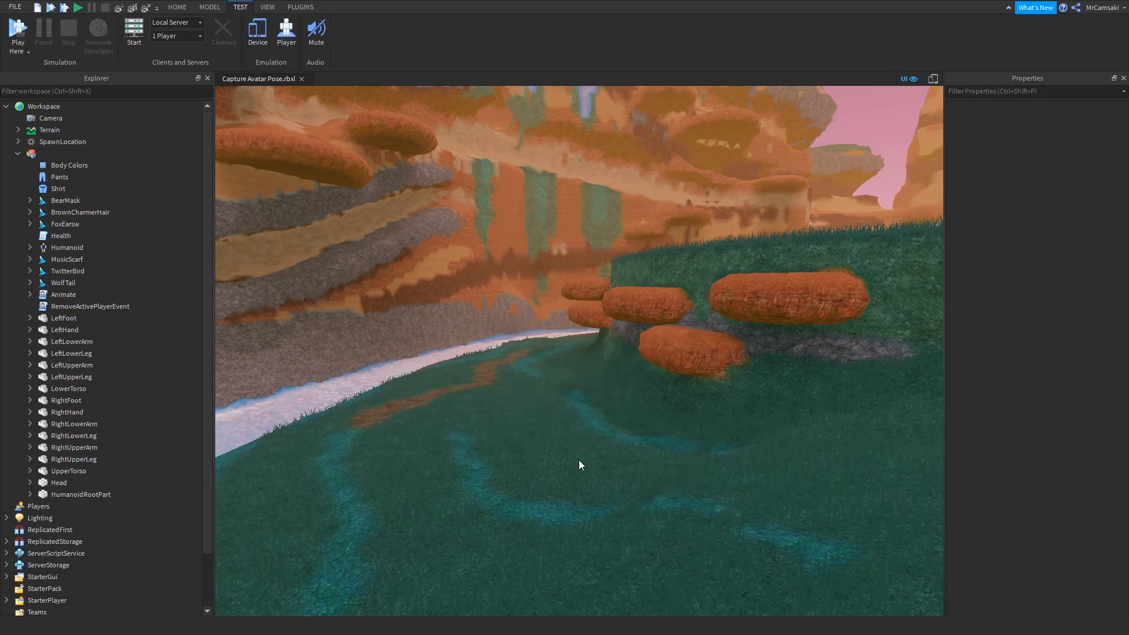
{"action": "left_click", "coordinate": [7, 29]}
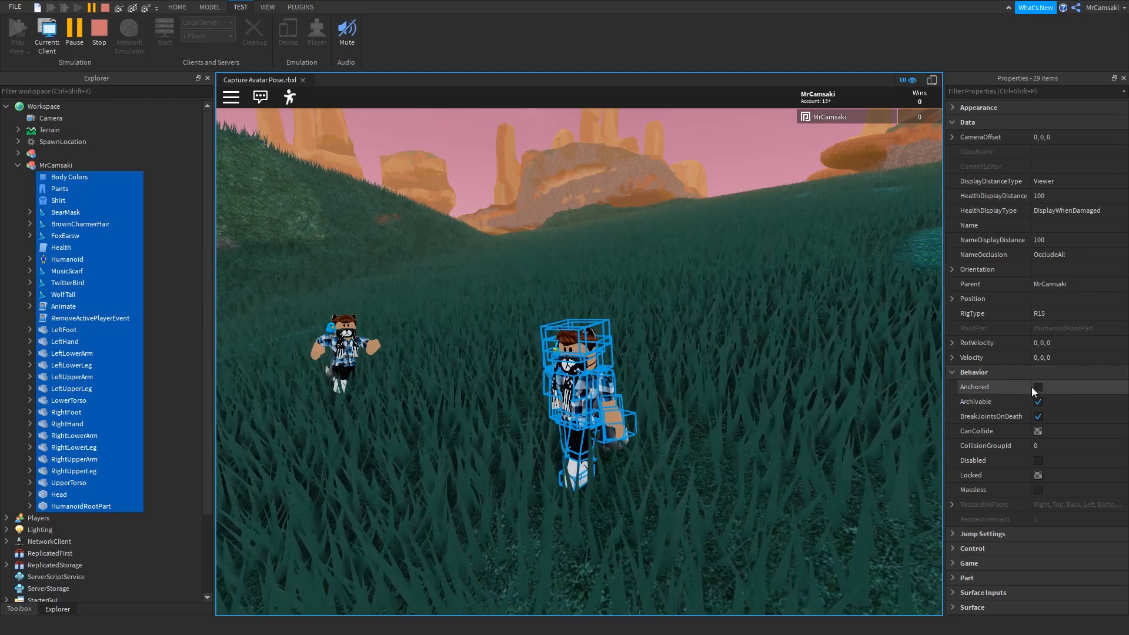
Step: Tick Anchored for all of the live avatar's parts before copying them
{"action": "left_click", "coordinate": [1037, 387]}
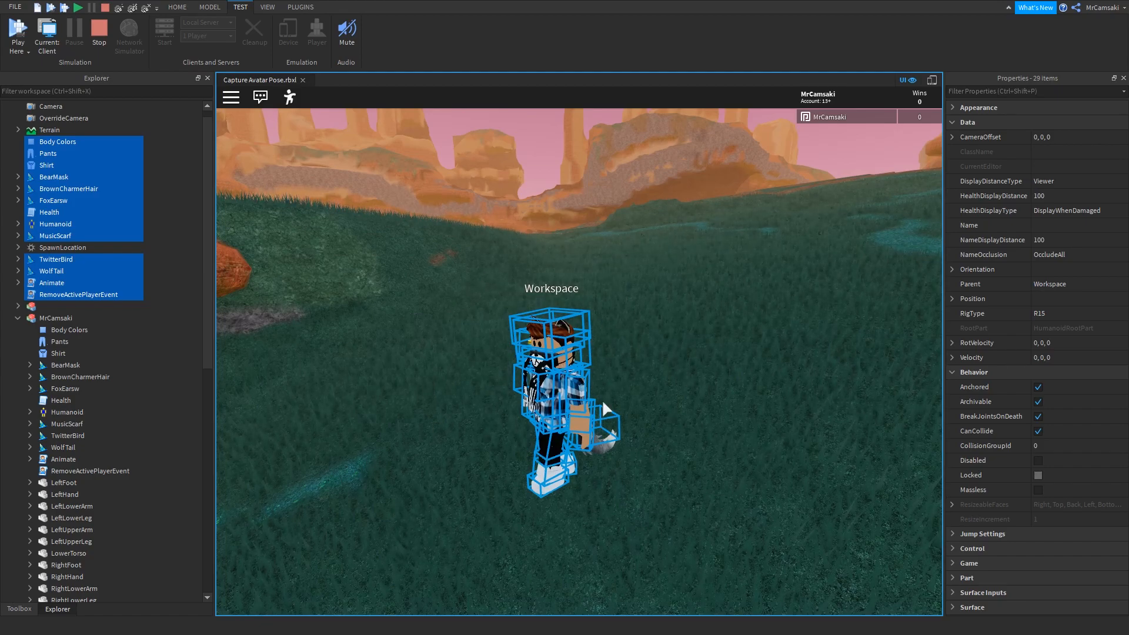
{"action": "mouse_move", "coordinate": [655, 390]}
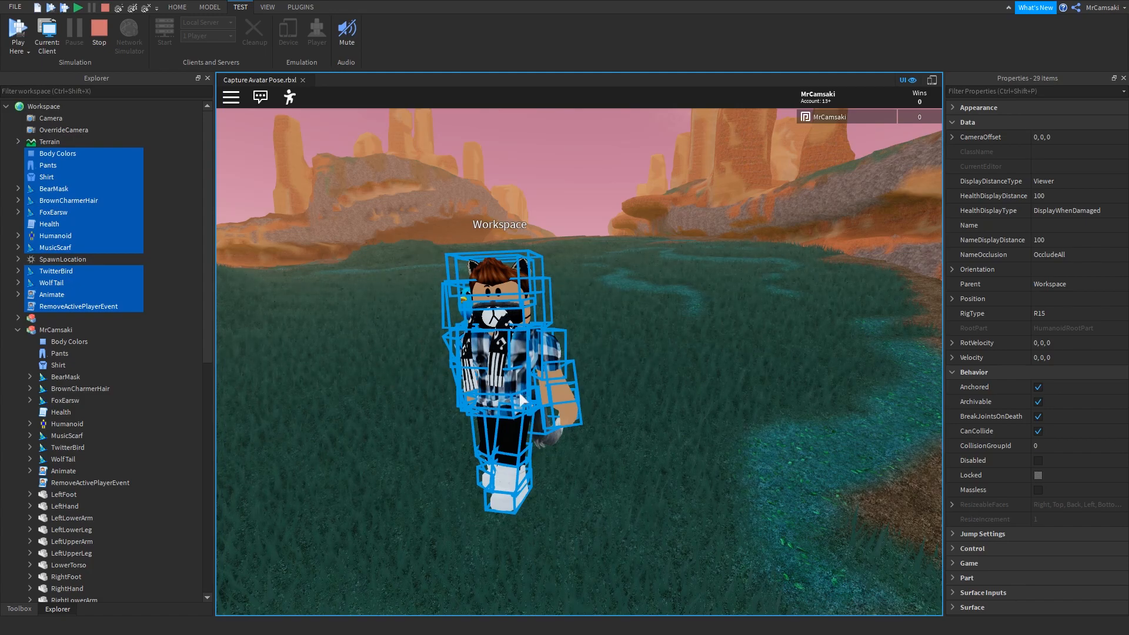
{"action": "mouse_move", "coordinate": [451, 337]}
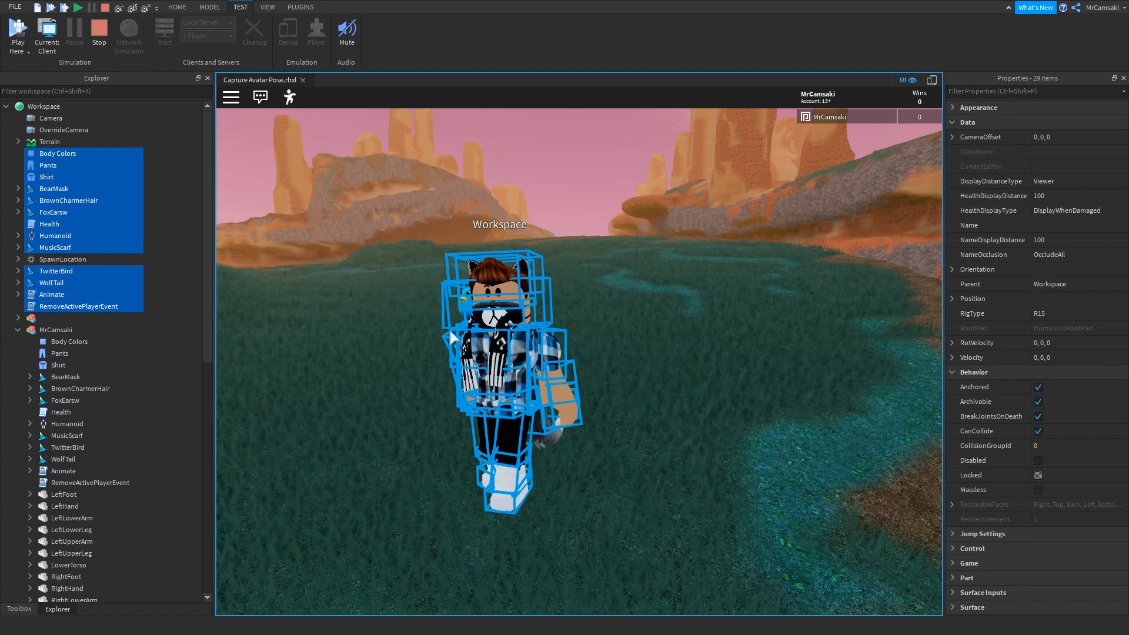
{"action": "mouse_move", "coordinate": [488, 136]}
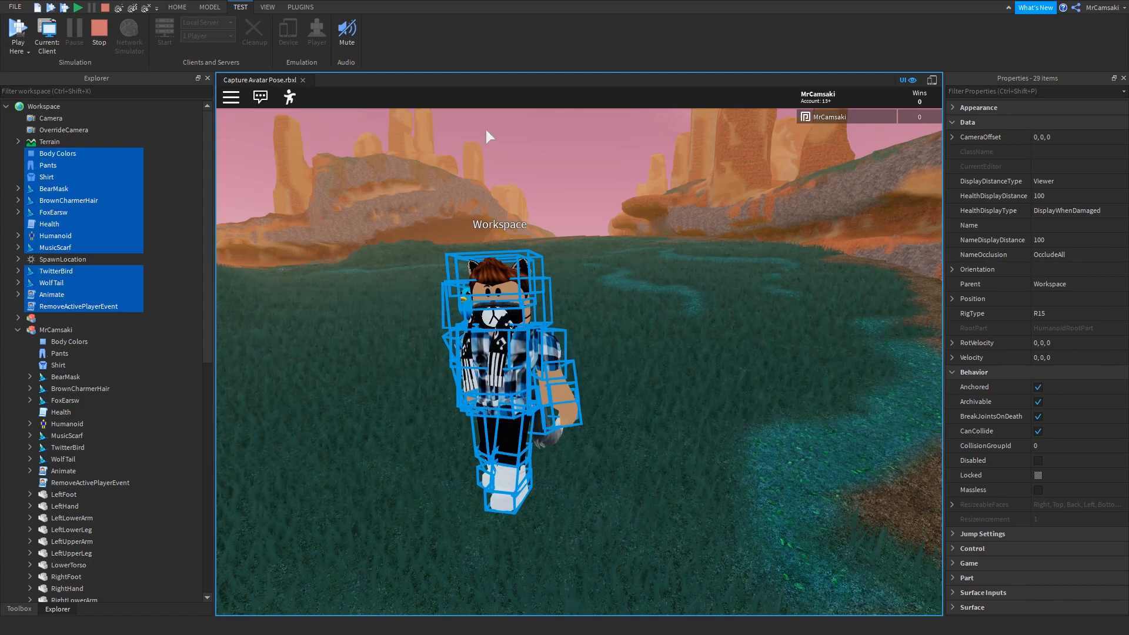
{"action": "mouse_move", "coordinate": [543, 372]}
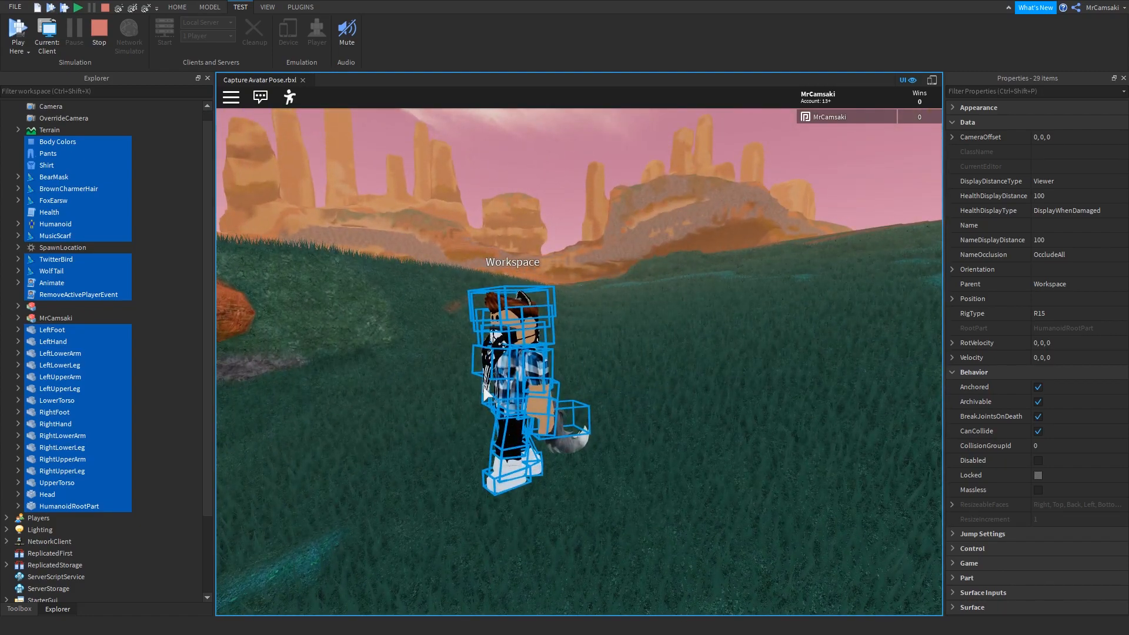
Step: Group the copied avatar's parts into one Model and lock it against selection
{"action": "left_click", "coordinate": [209, 7]}
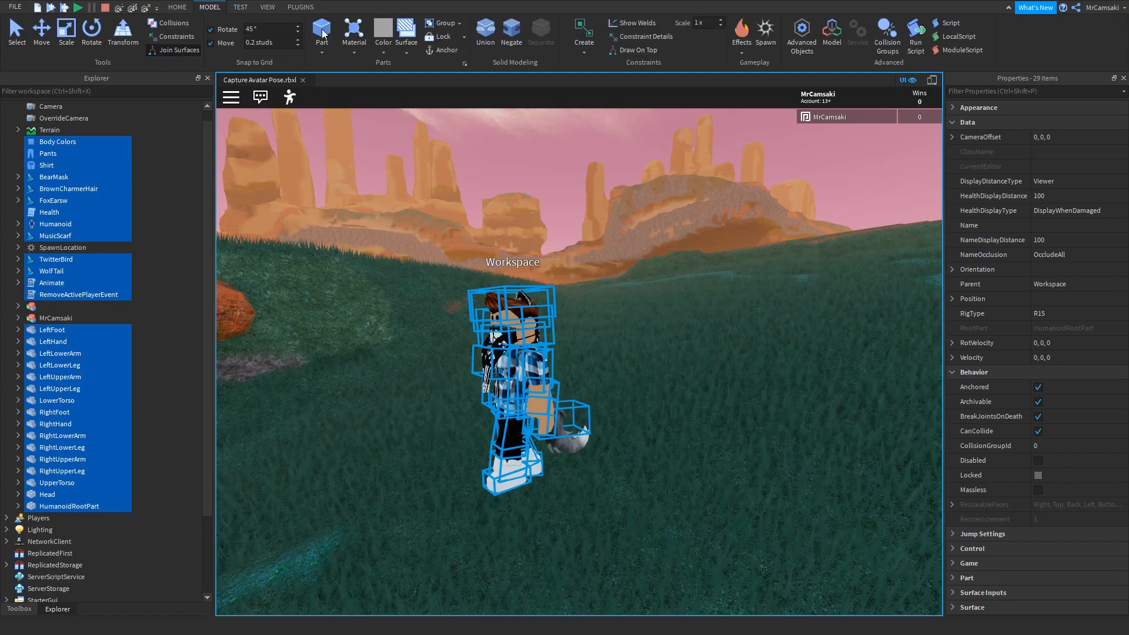
{"action": "left_click", "coordinate": [461, 27]}
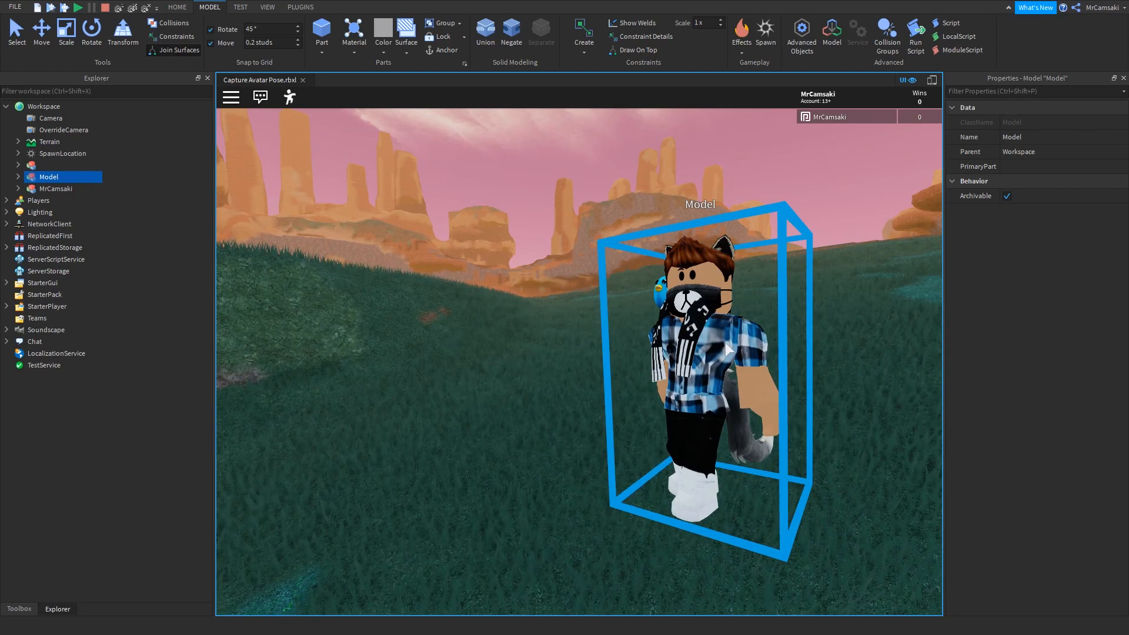
{"action": "mouse_move", "coordinate": [104, 7]}
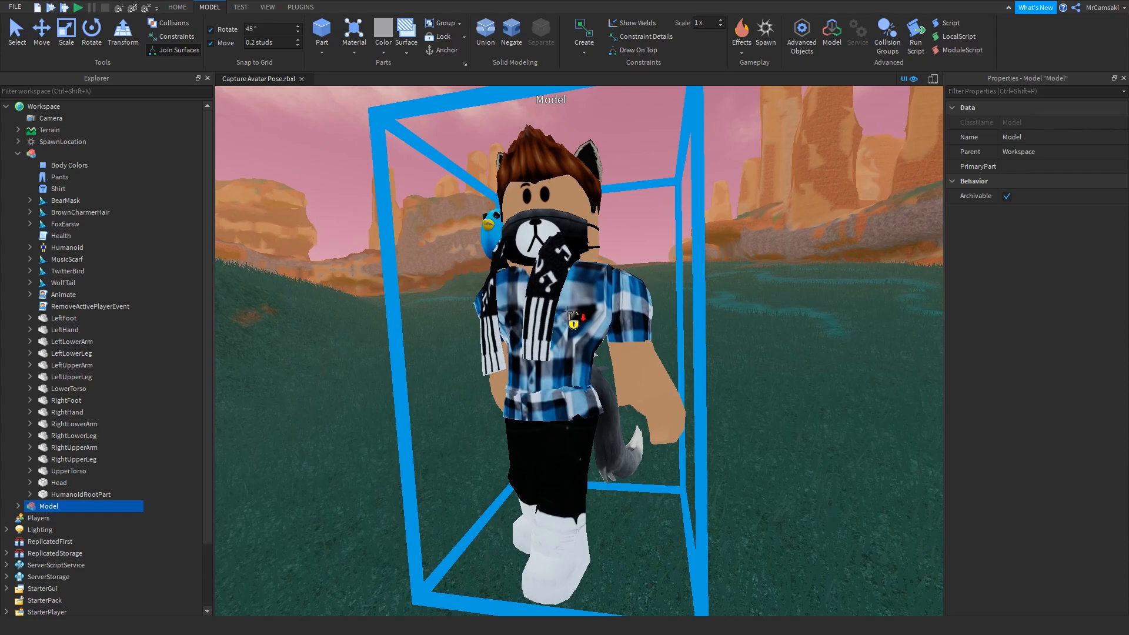
{"action": "key", "text": "alt+l"}
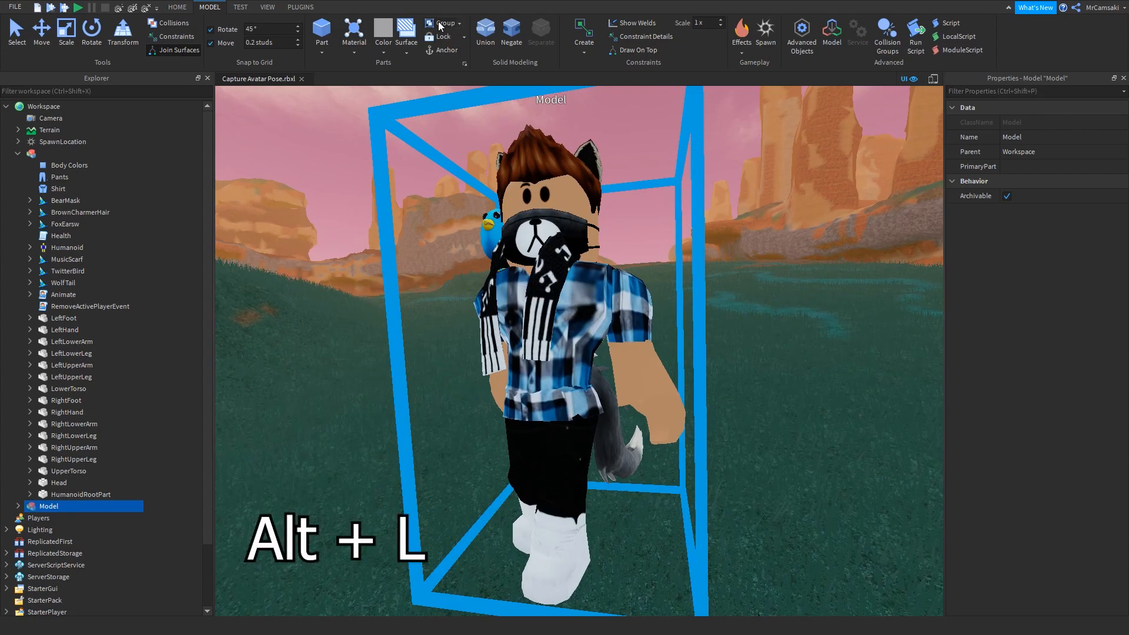
{"action": "left_click", "coordinate": [463, 36]}
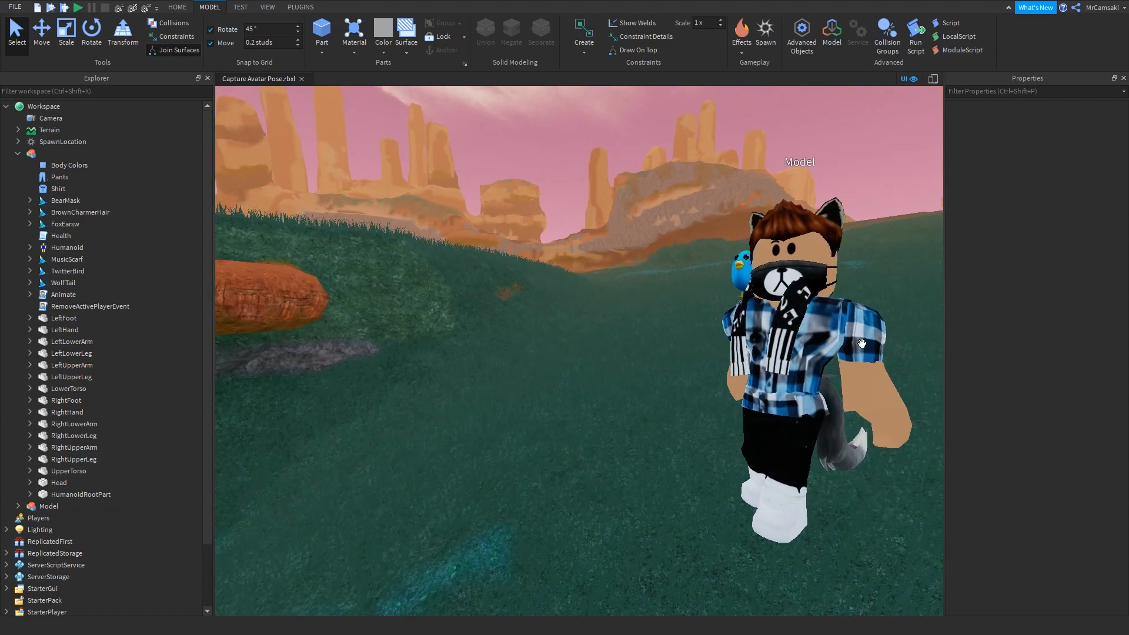
Step: Rename the grouped avatar Model, clearing its 'Model' name
{"action": "left_click", "coordinate": [49, 506]}
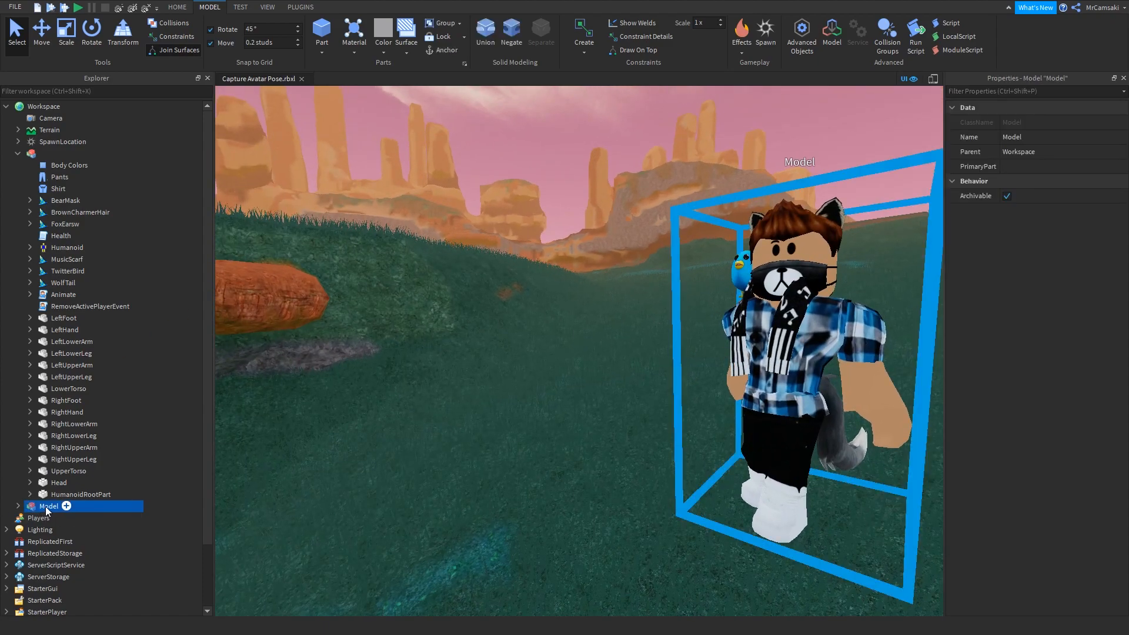
{"action": "double_click", "coordinate": [50, 506]}
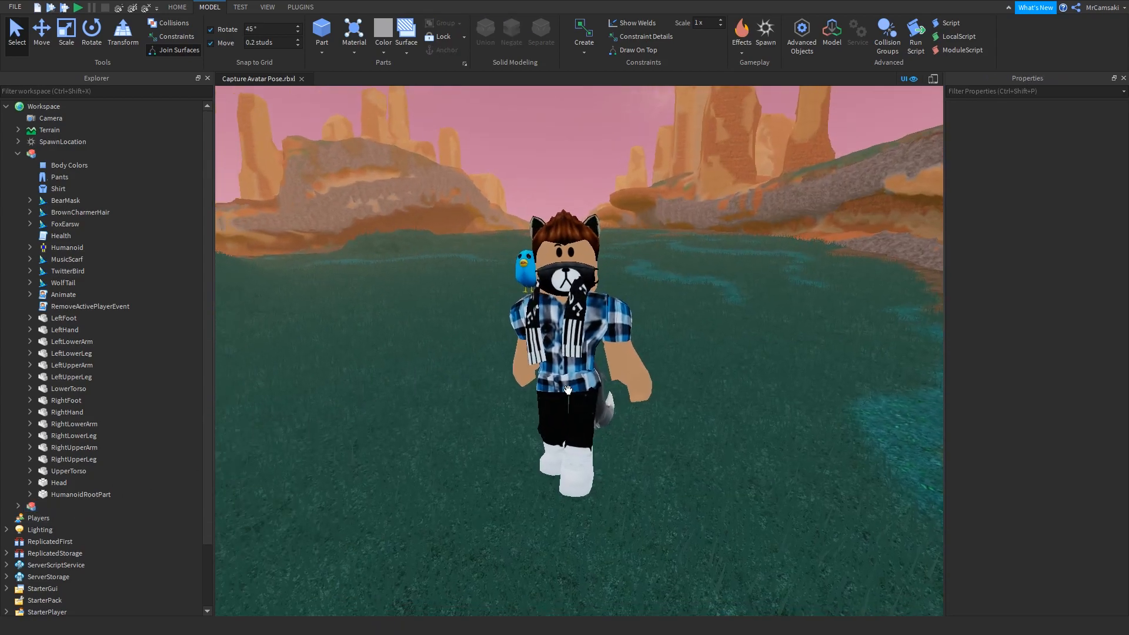
{"action": "left_click", "coordinate": [71, 506]}
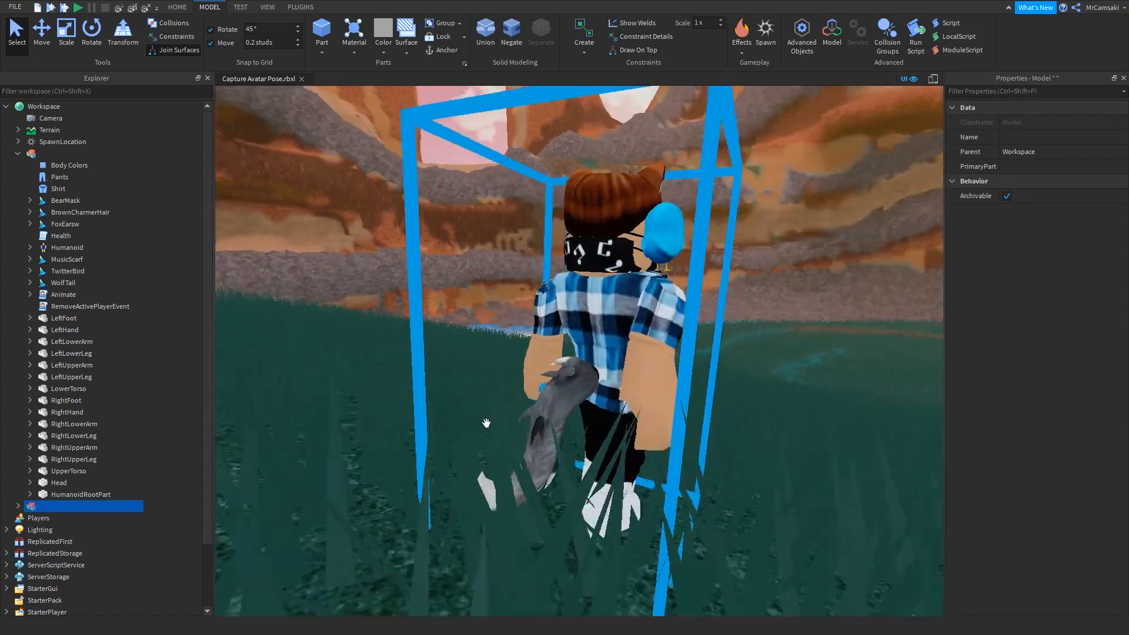
Step: Rotate the avatar's leg and the copy's left lower leg into new poses
{"action": "scroll", "scroll_direction": "down", "scroll_amount": 3}
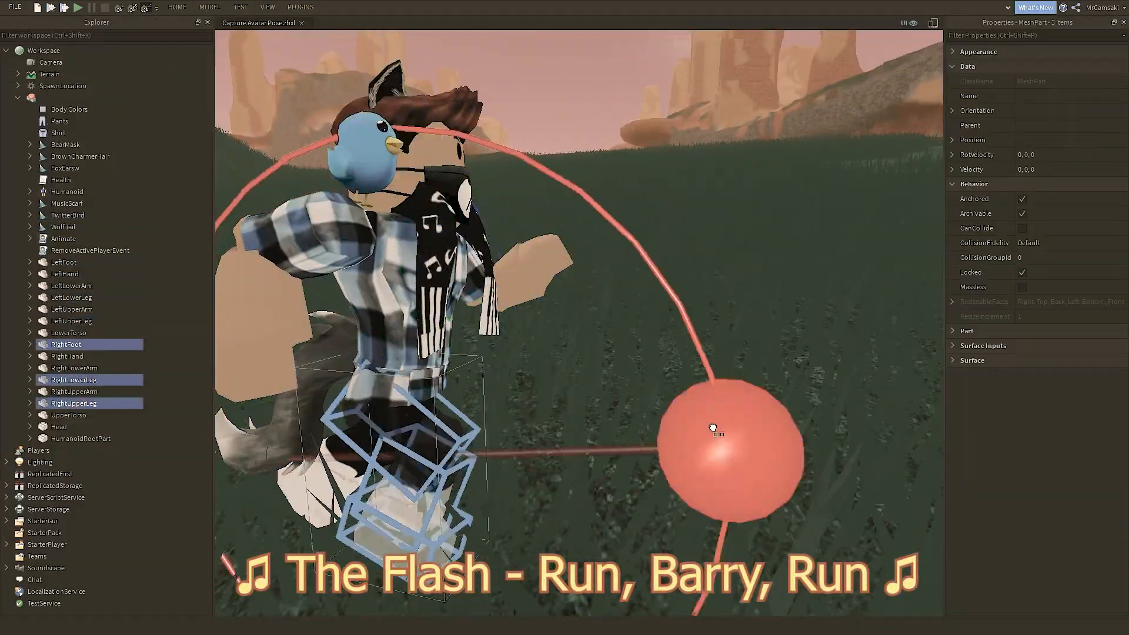
{"action": "left_click", "coordinate": [68, 214]}
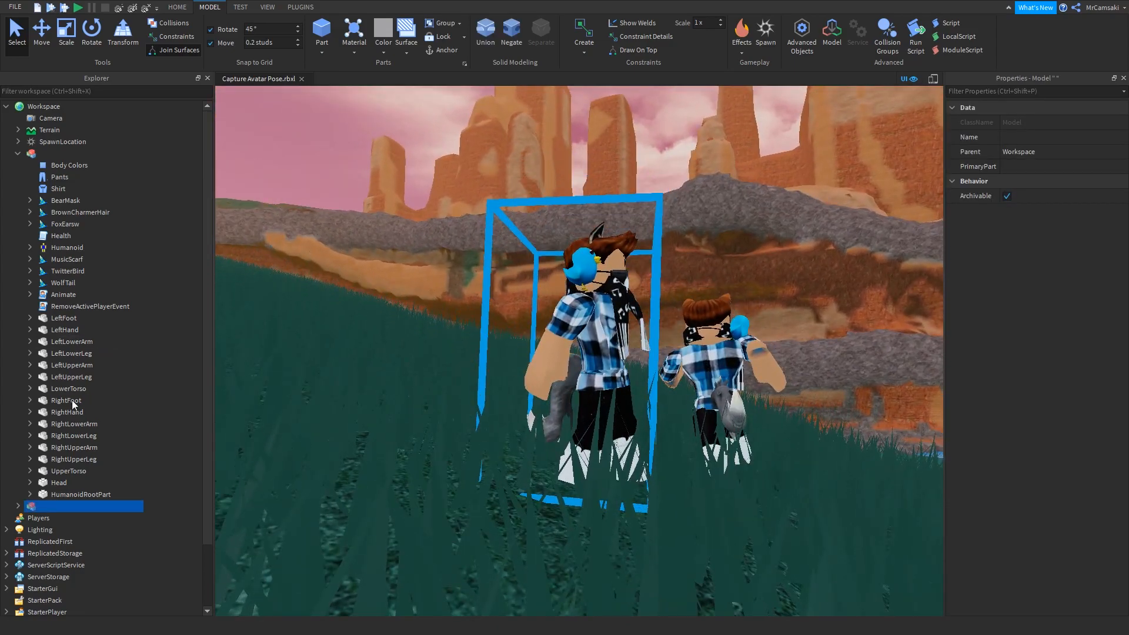
{"action": "left_click", "coordinate": [18, 505]}
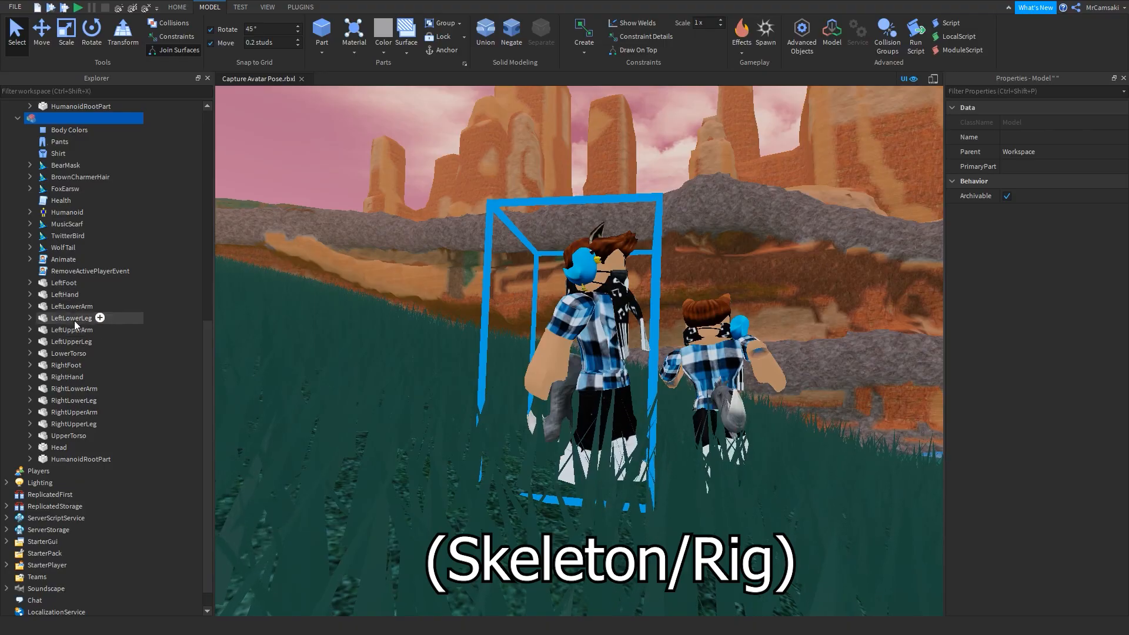
{"action": "left_click", "coordinate": [72, 306]}
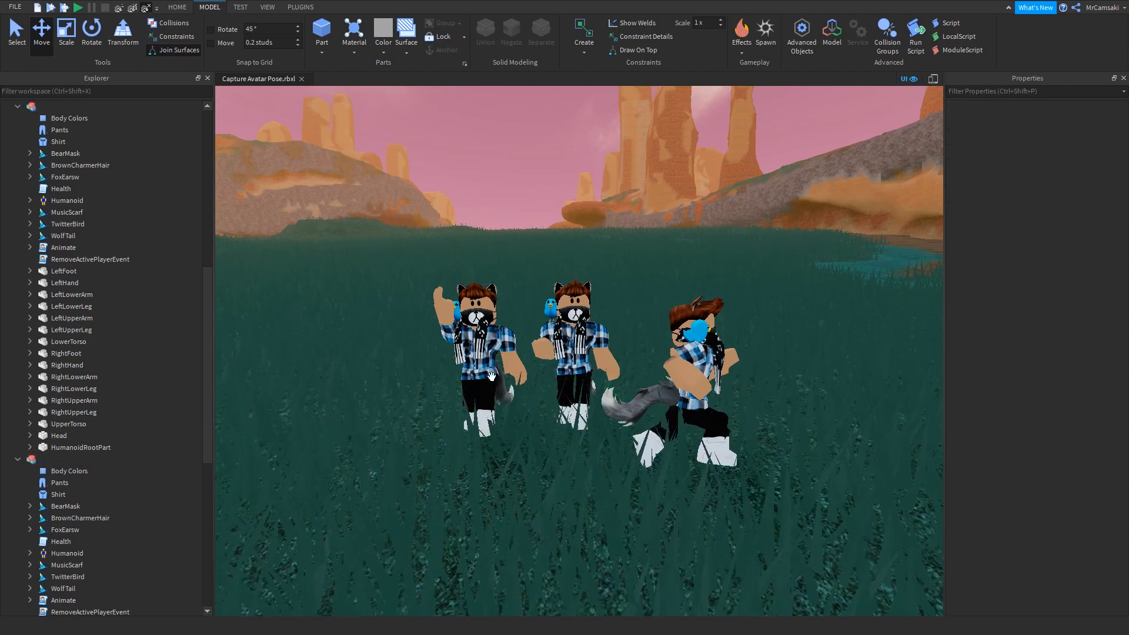
Step: Spawn the username 'StickLuke' as an R15 character with the character loader plugin
{"action": "left_click", "coordinate": [300, 7]}
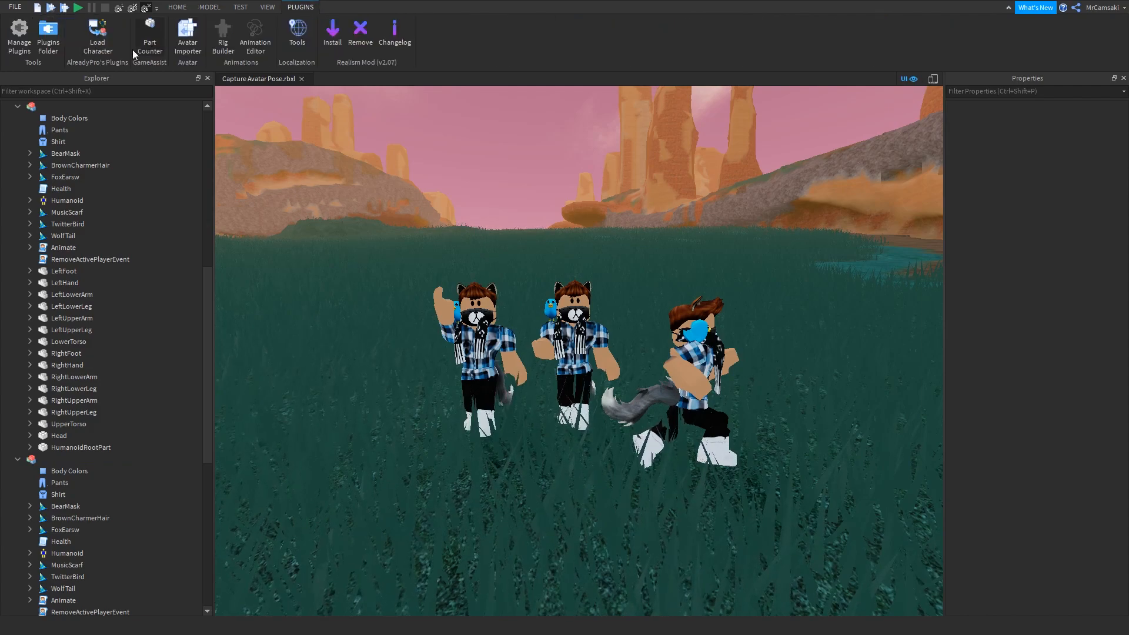
{"action": "left_click", "coordinate": [96, 37]}
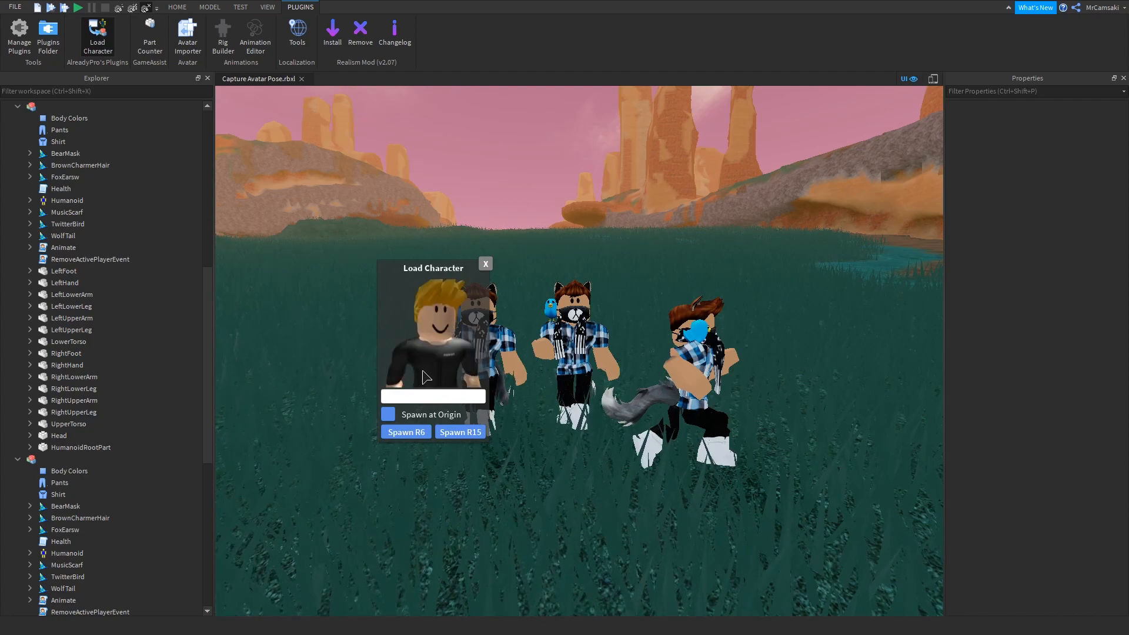
{"action": "type", "text": "StickMaster"}
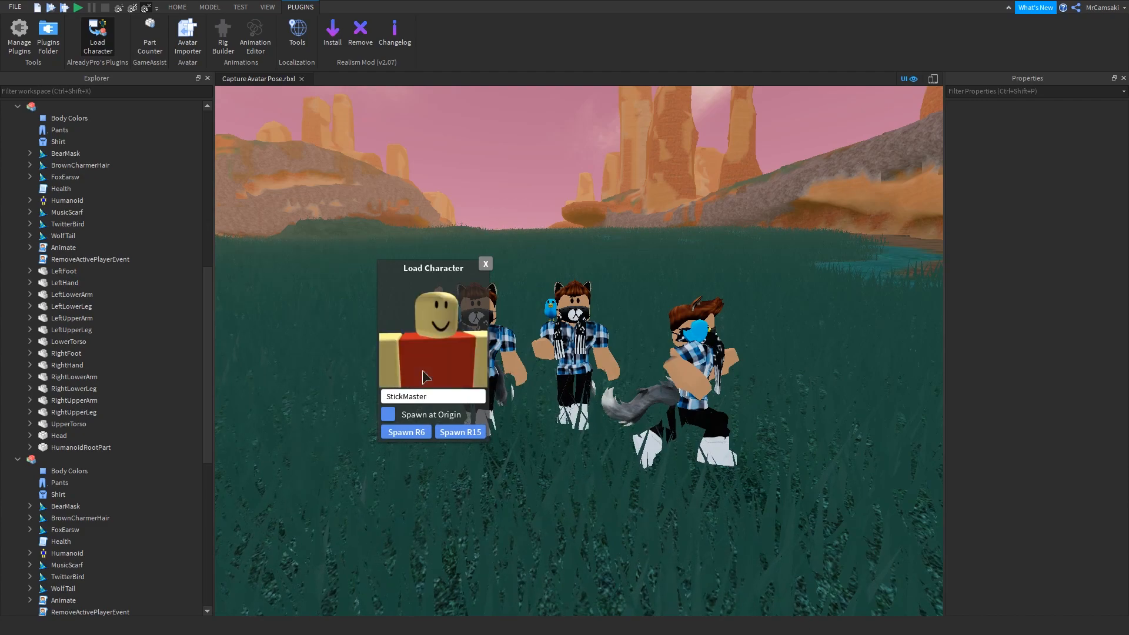
{"action": "type", "text": "Luke"}
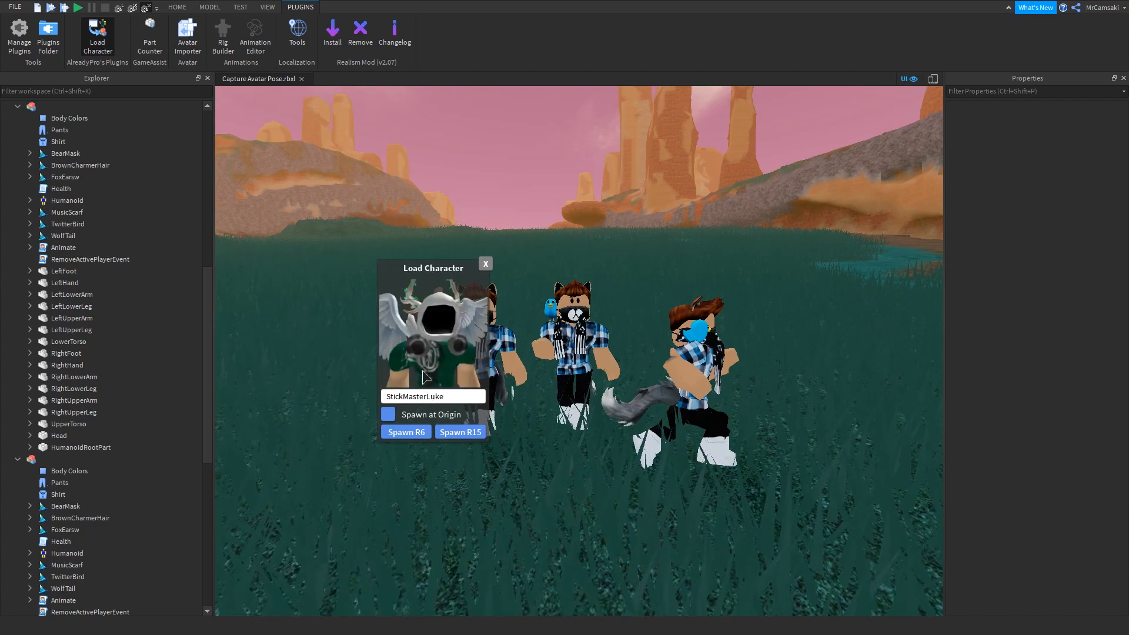
{"action": "left_click", "coordinate": [459, 431]}
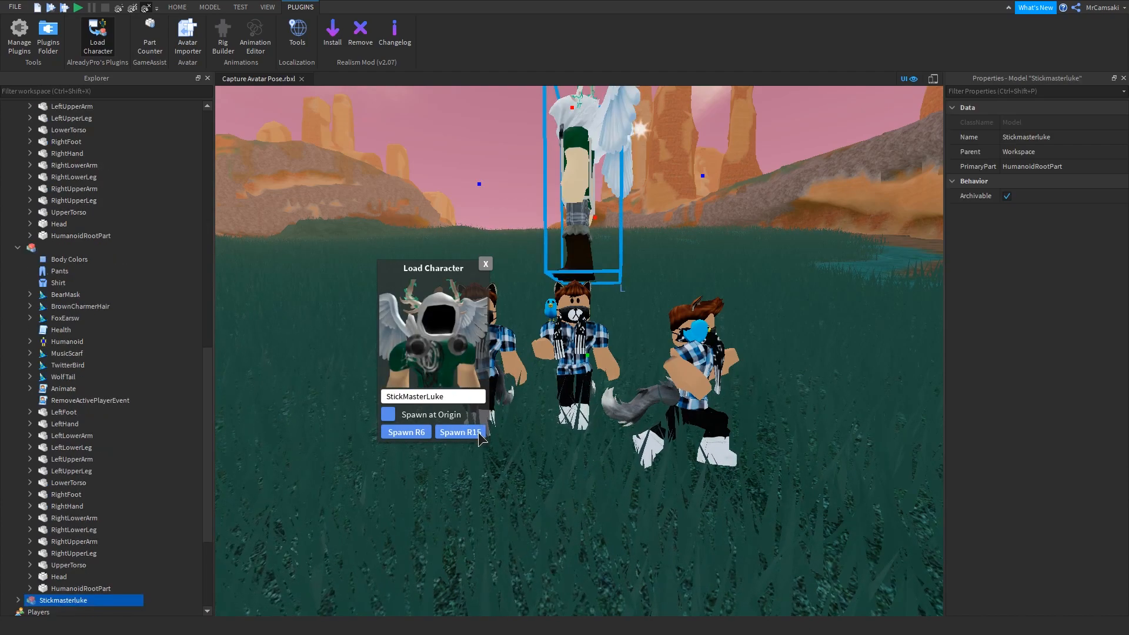
{"action": "left_click", "coordinate": [460, 431]}
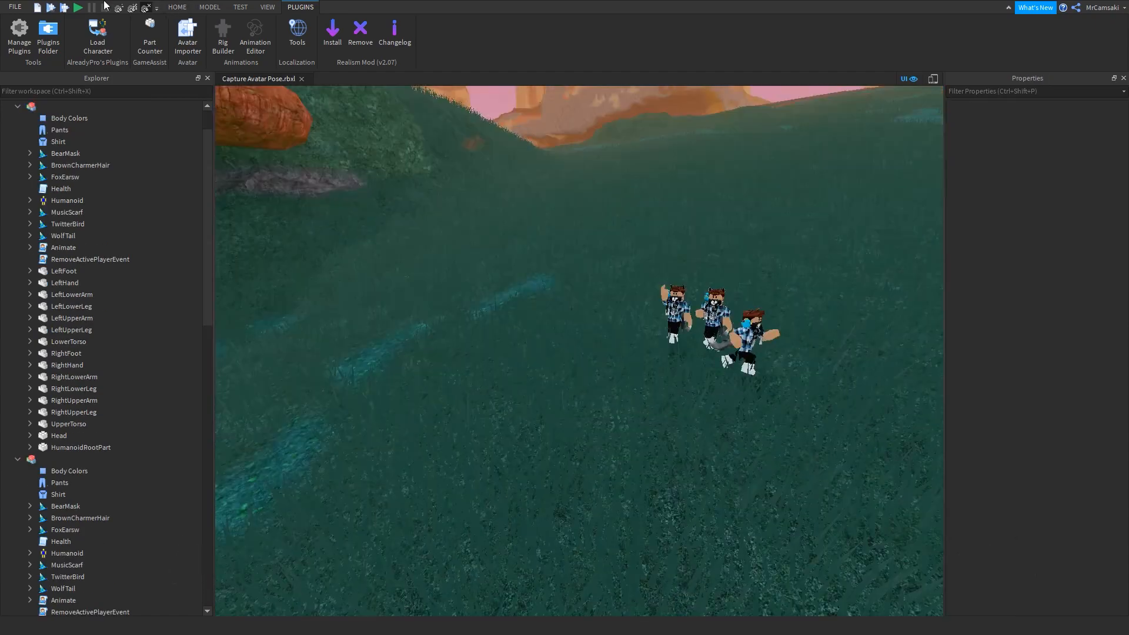
Step: Start a play test and jump with the character
{"action": "left_click", "coordinate": [64, 7]}
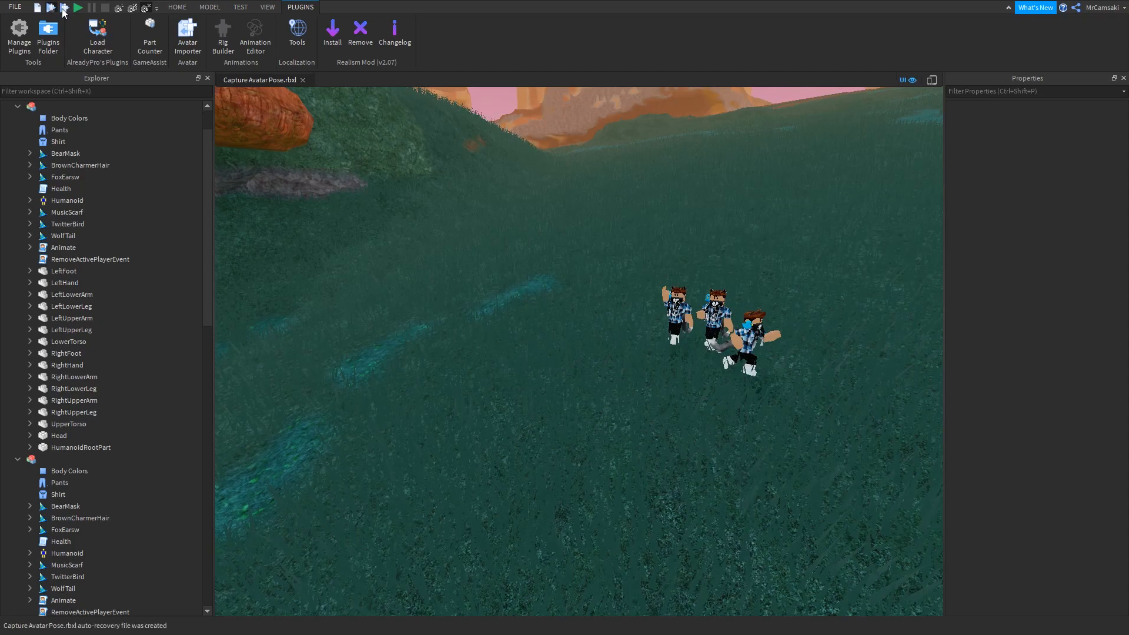
{"action": "left_click", "coordinate": [77, 7]}
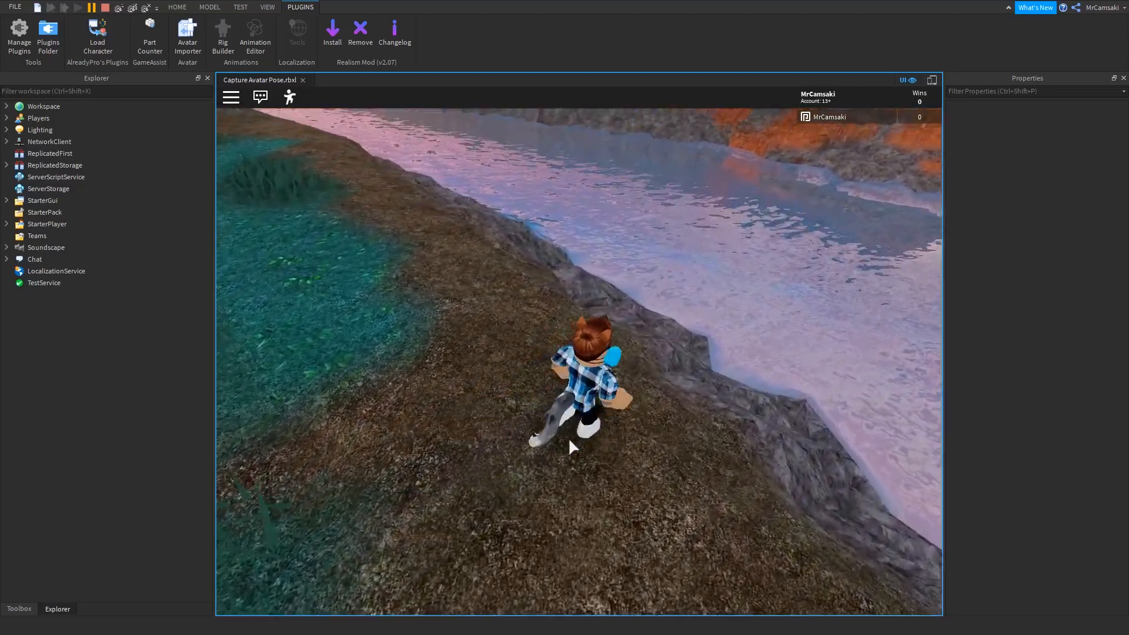
{"action": "left_click", "coordinate": [92, 7]}
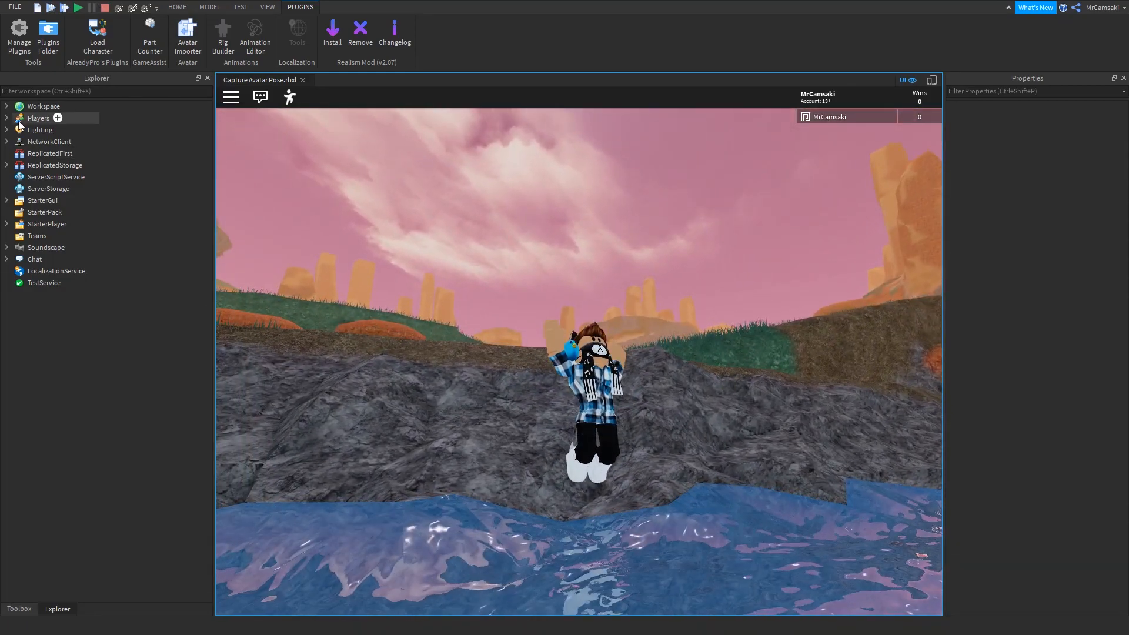
Step: Select every part of the live character in Workspace and set Anchored on
{"action": "left_click", "coordinate": [7, 105]}
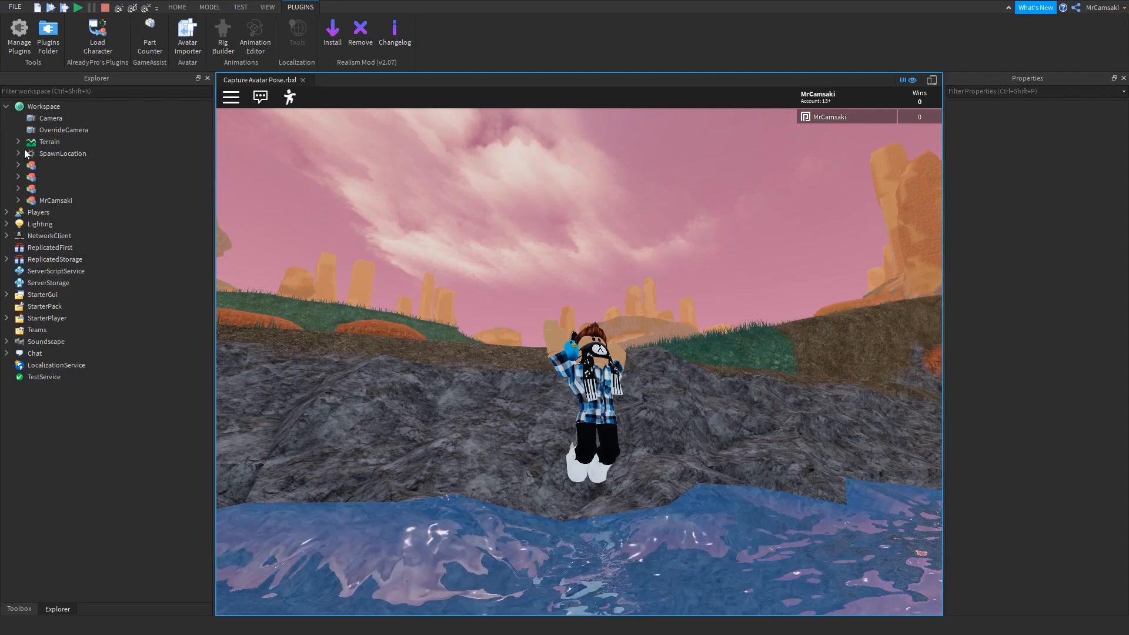
{"action": "left_click", "coordinate": [57, 200]}
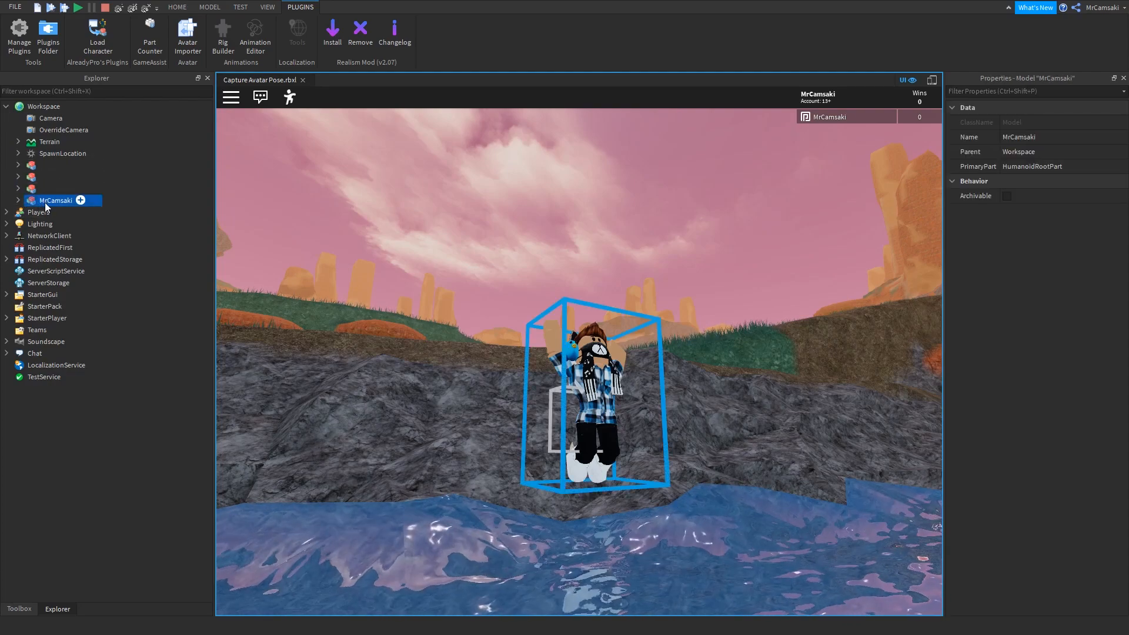
{"action": "left_click", "coordinate": [7, 200]}
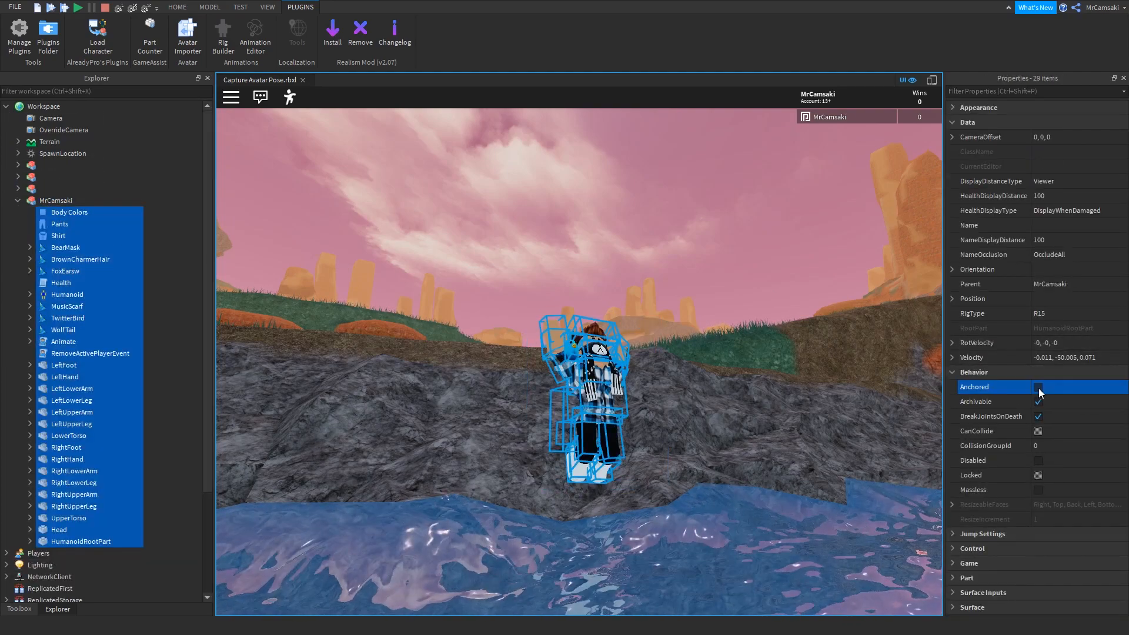
{"action": "left_click", "coordinate": [1039, 387]}
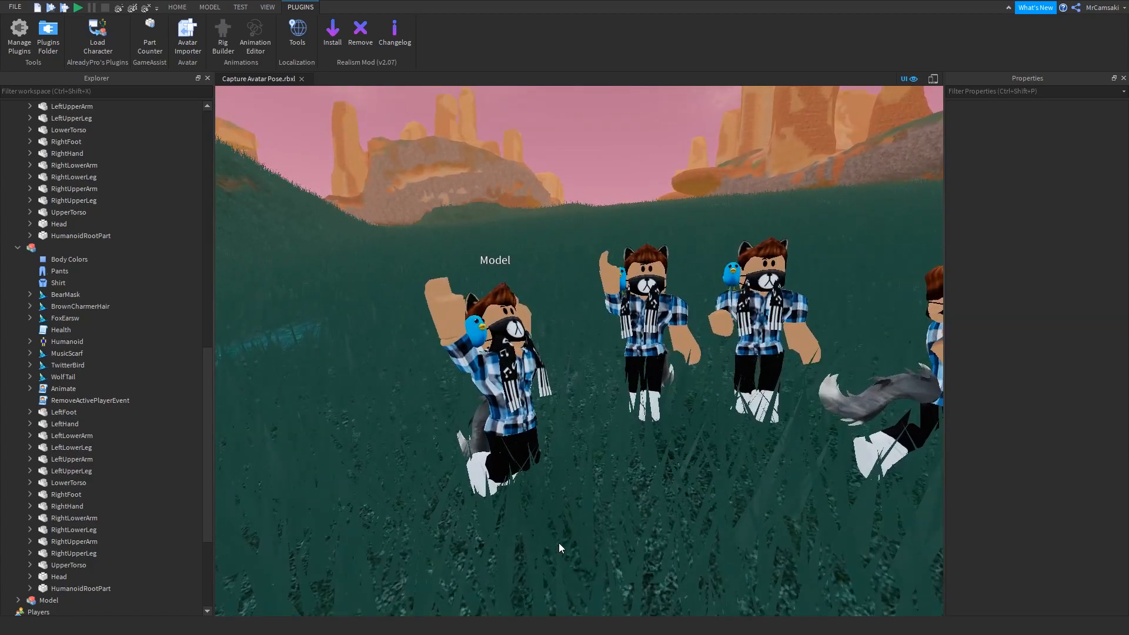
Step: Start another play test and swim the character underwater
{"action": "left_click", "coordinate": [77, 7]}
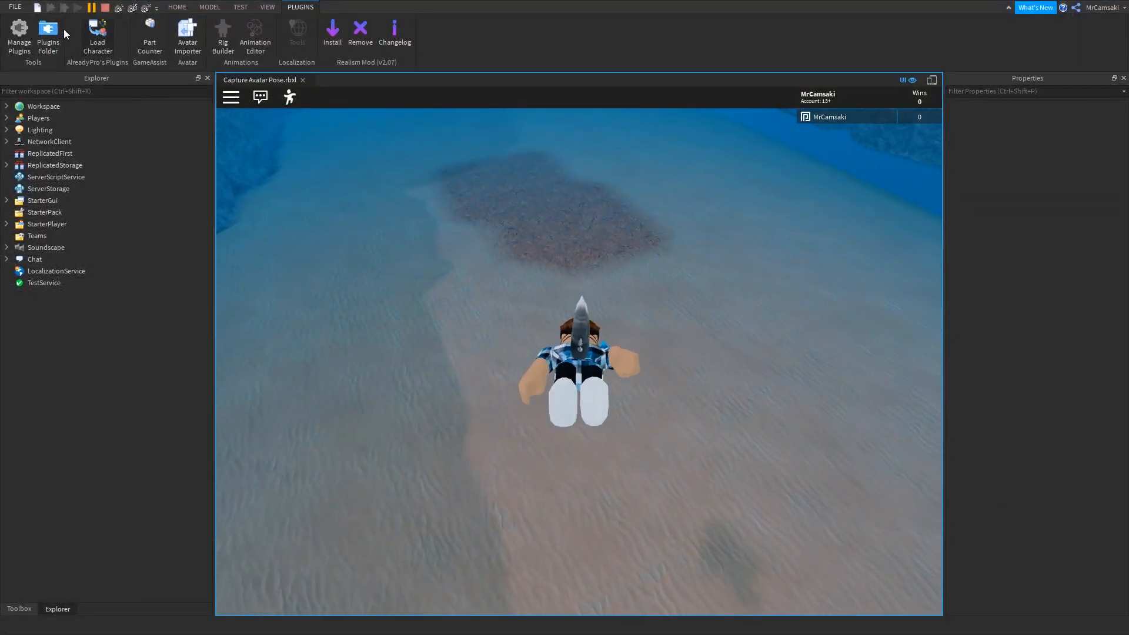
Step: Select the swimming character's parts, anchor them with Alt+A, and stop the play test
{"action": "left_click", "coordinate": [78, 7]}
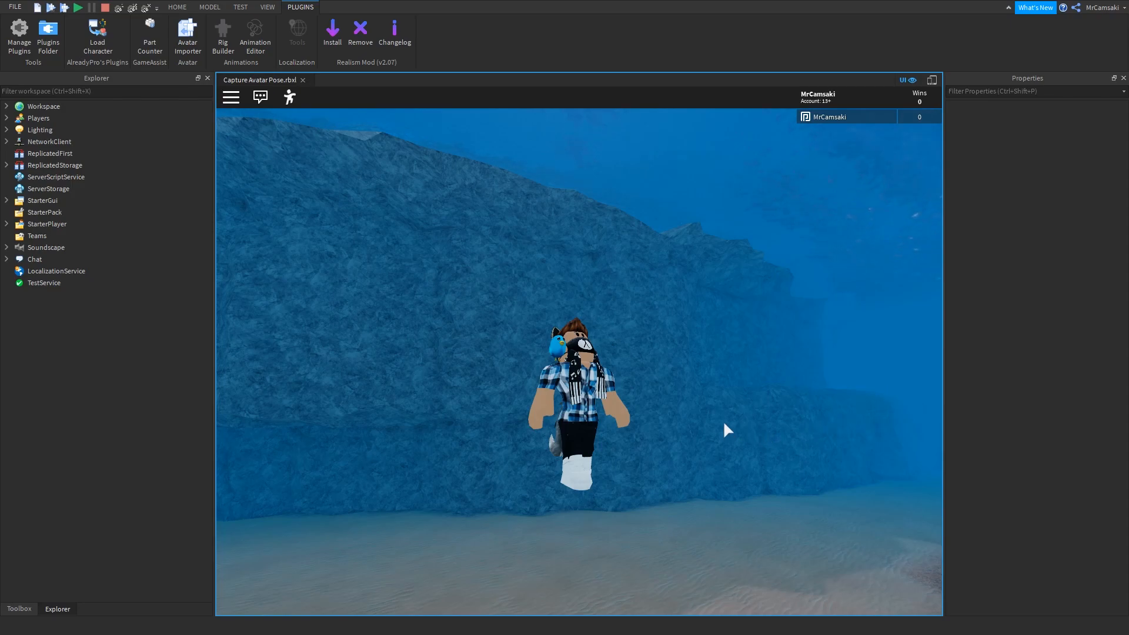
{"action": "mouse_move", "coordinate": [424, 112]}
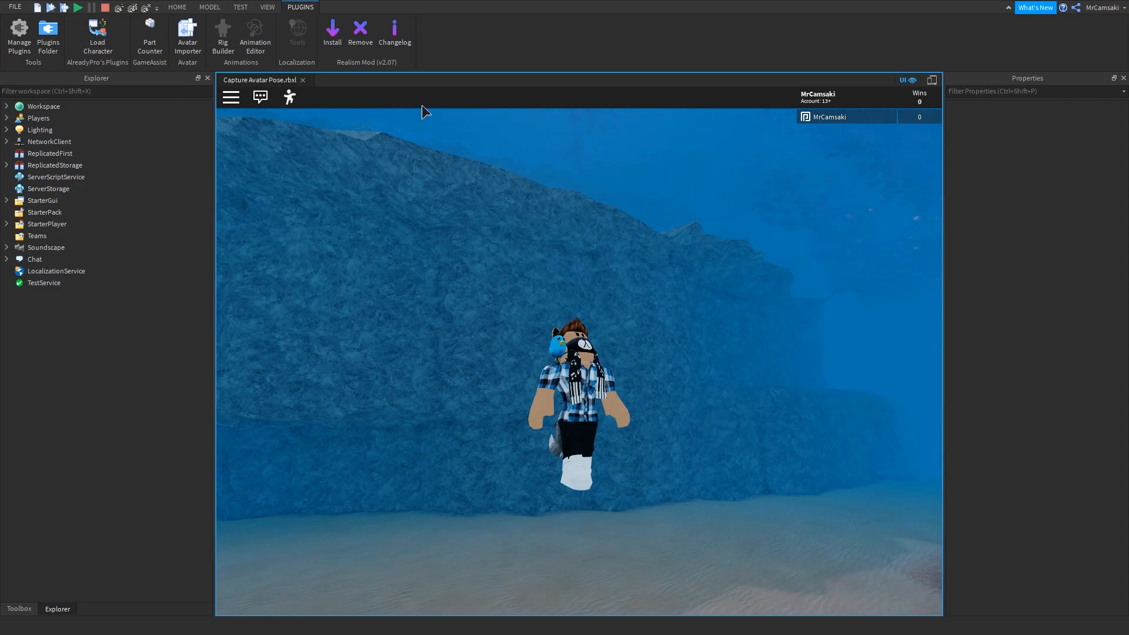
{"action": "mouse_move", "coordinate": [743, 437]}
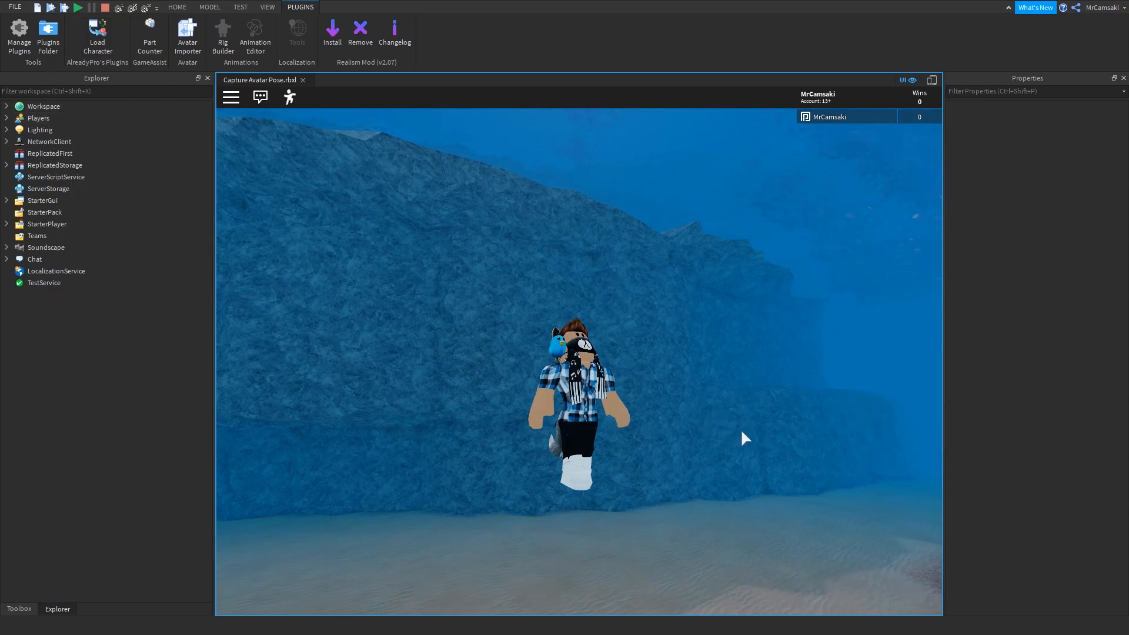
{"action": "left_click", "coordinate": [8, 106]}
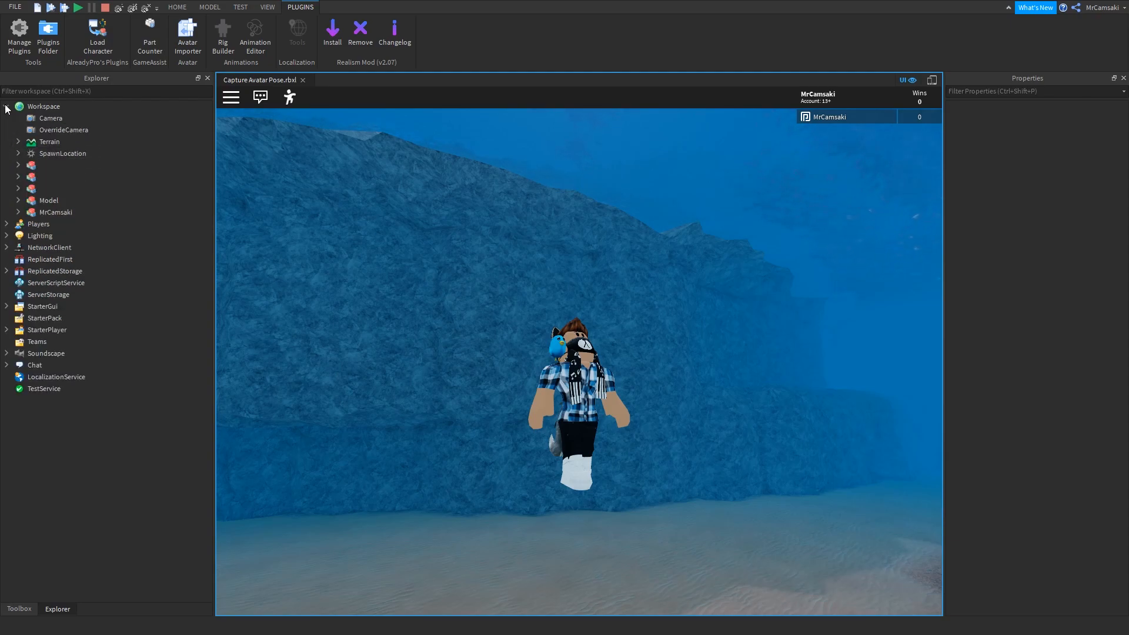
{"action": "left_click", "coordinate": [55, 212]}
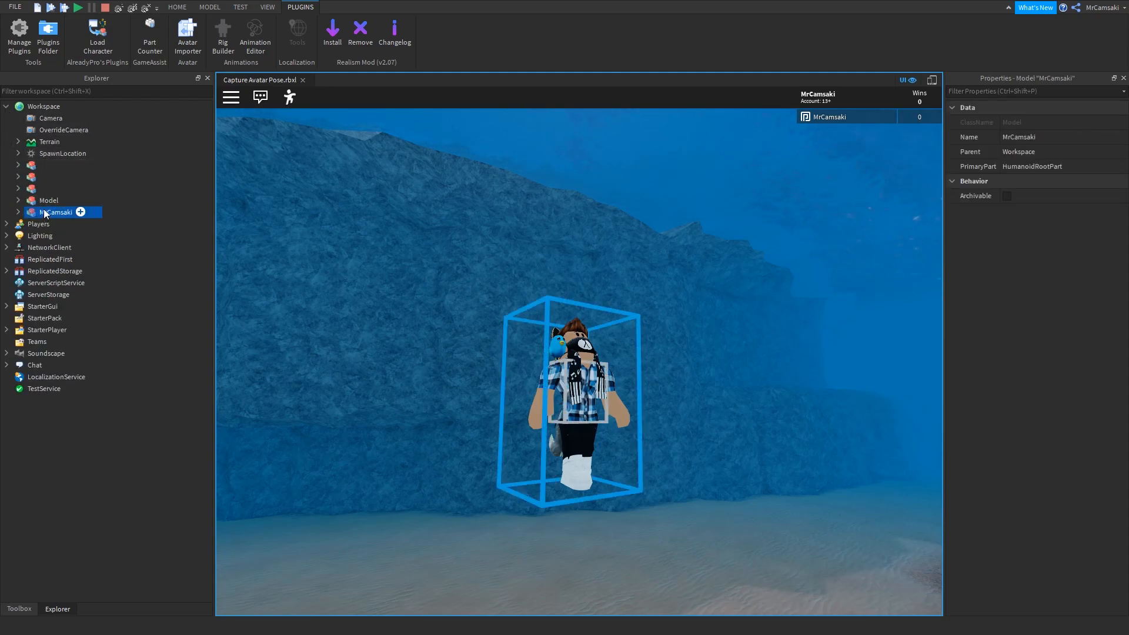
{"action": "key", "text": "alt+c"}
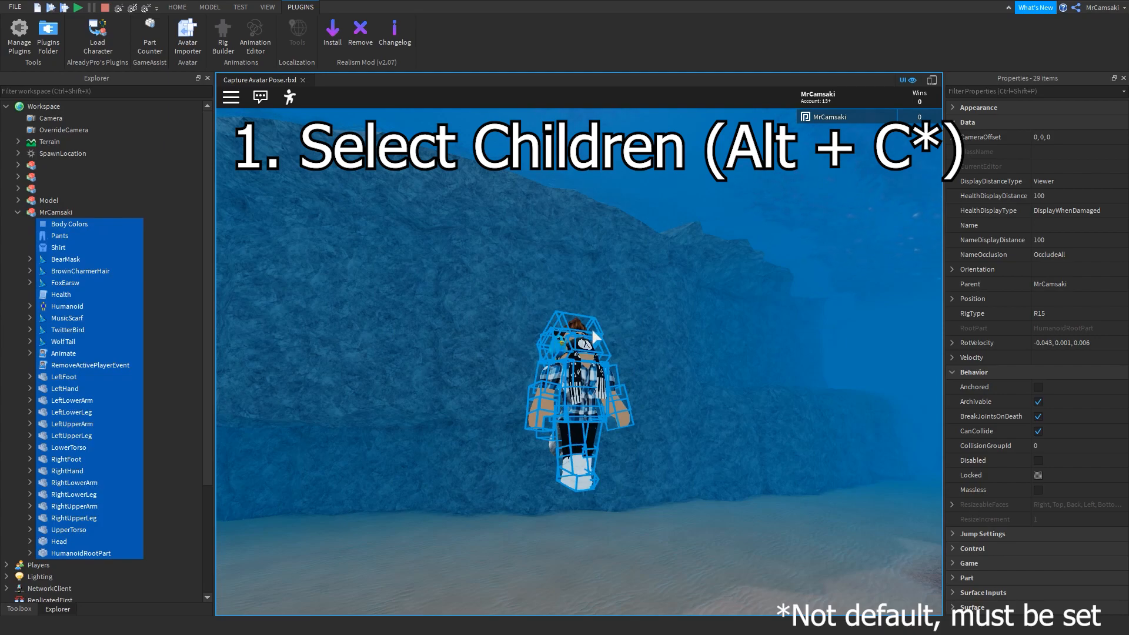
{"action": "key", "text": "alt+a"}
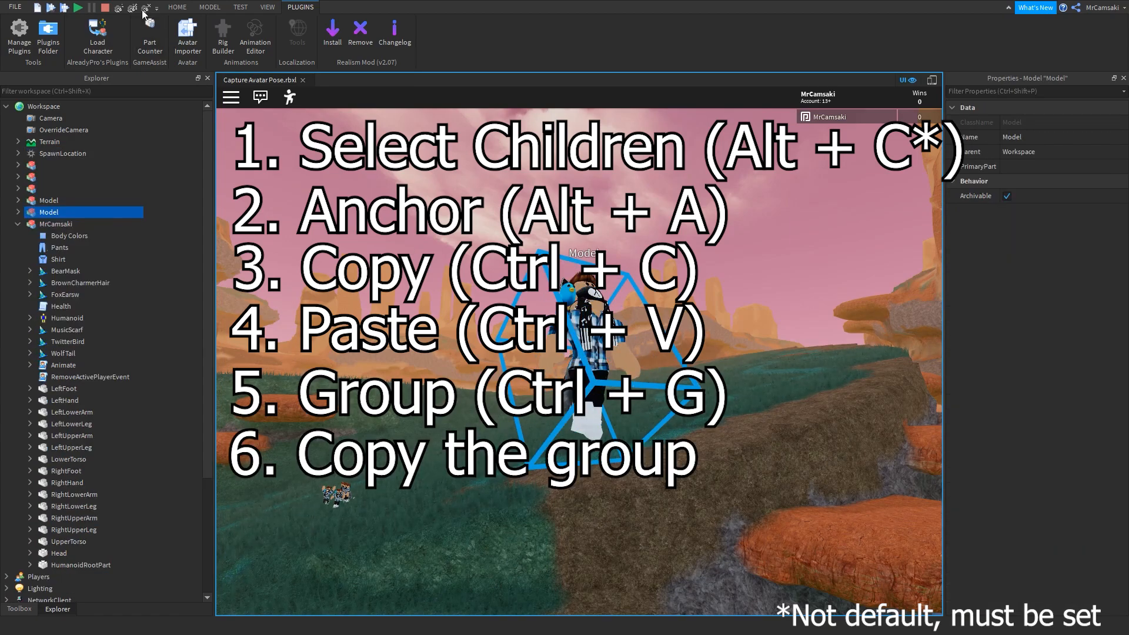
{"action": "left_click", "coordinate": [78, 7]}
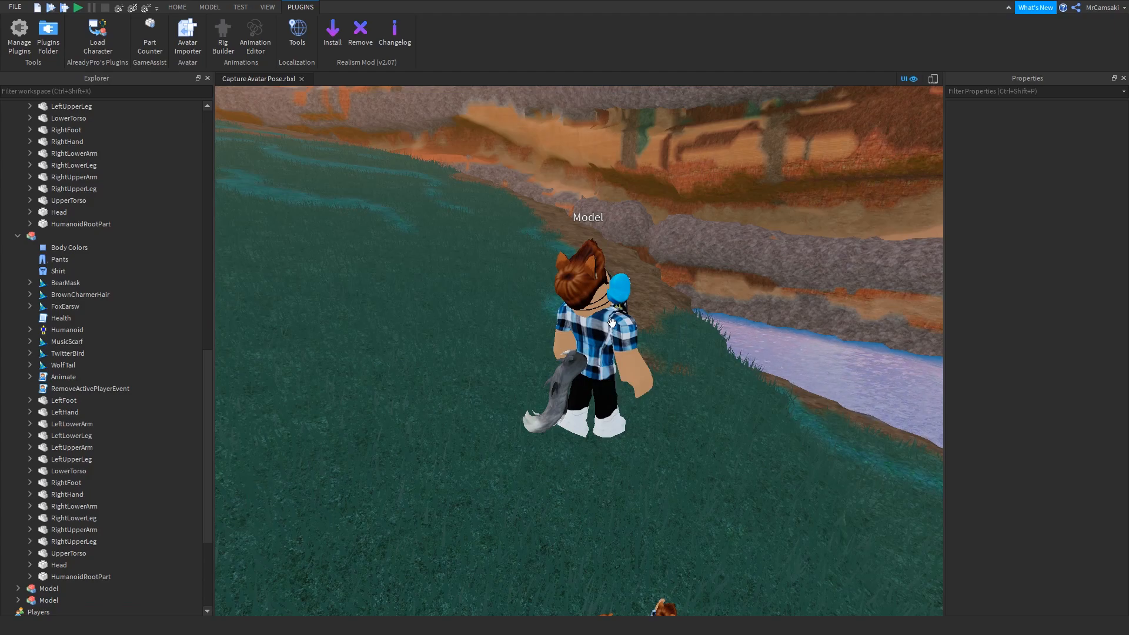
Step: Move the swimming-pose Model copy next to the other posed avatars on the grass
{"action": "left_click", "coordinate": [48, 600]}
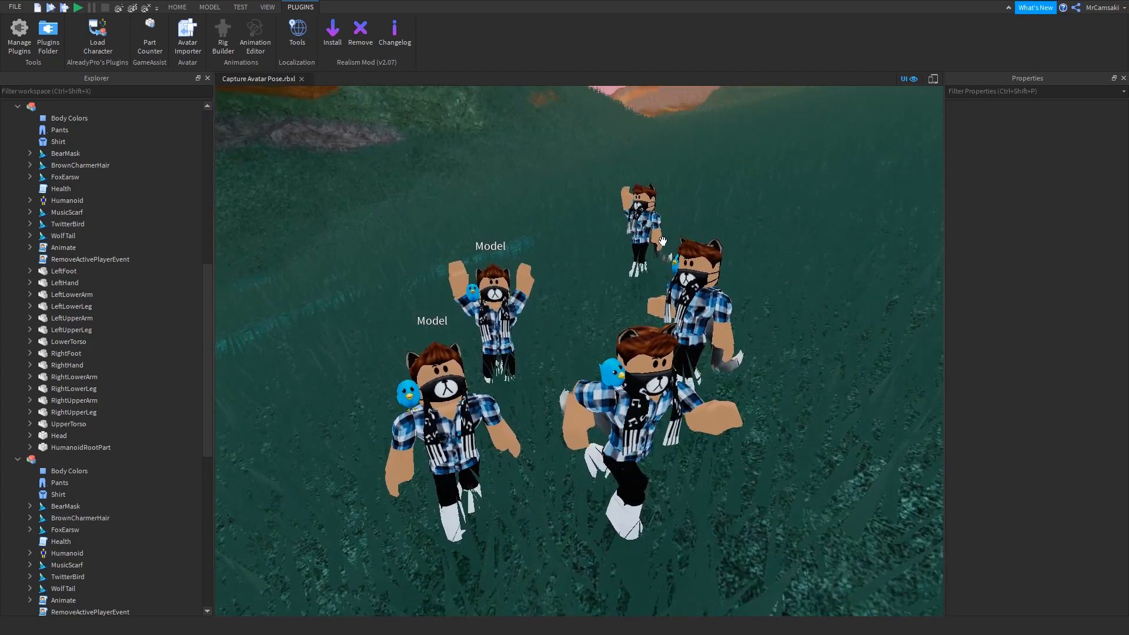
{"action": "left_click", "coordinate": [640, 216]}
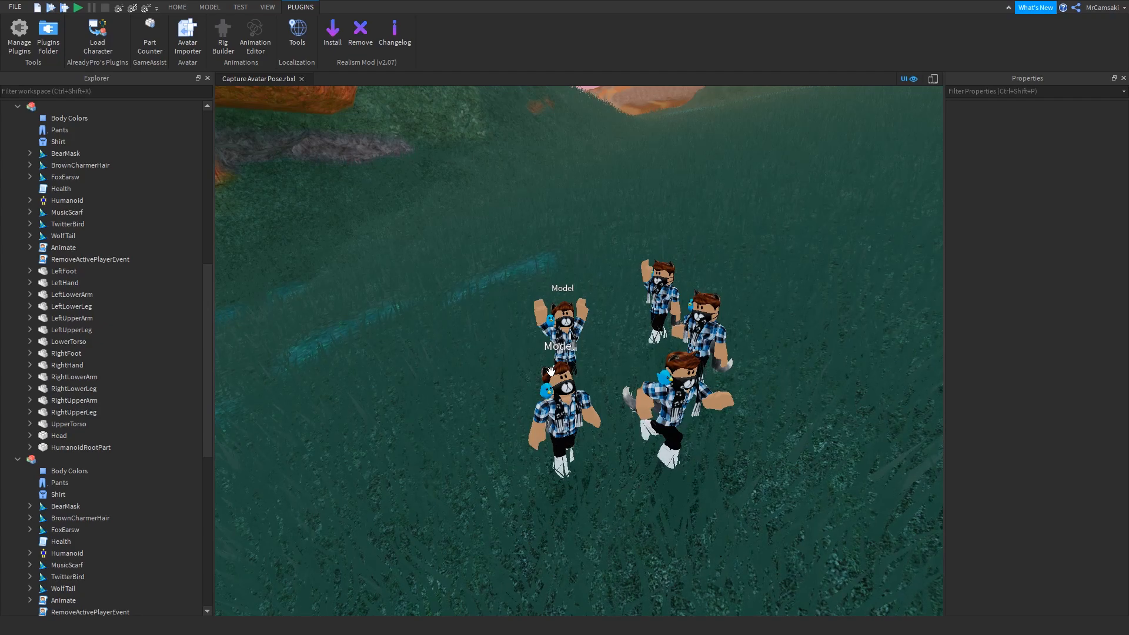
{"action": "left_click", "coordinate": [158, 623]}
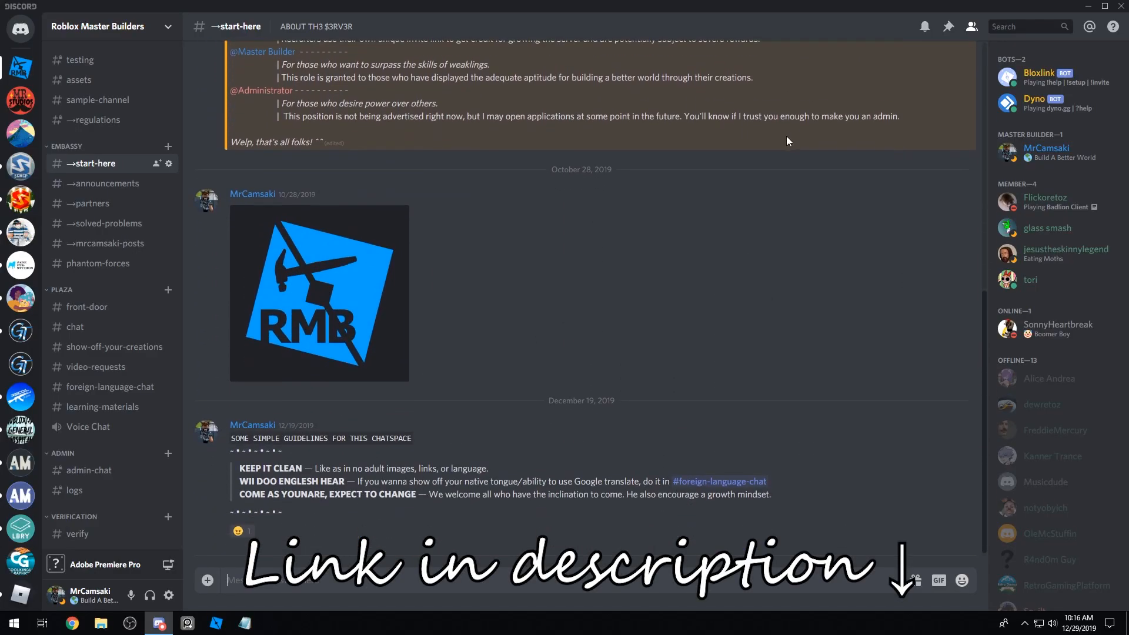
Step: Browse members' posted renders in the #show-off-your-creations channel
{"action": "left_click", "coordinate": [118, 346]}
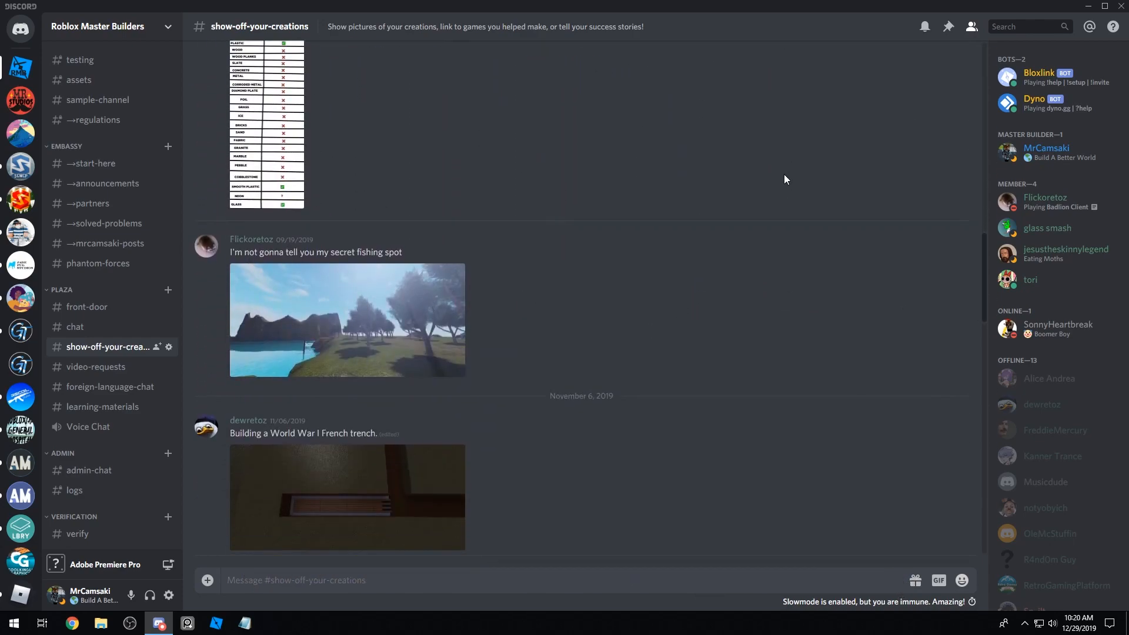
{"action": "scroll", "scroll_direction": "down", "scroll_amount": 3}
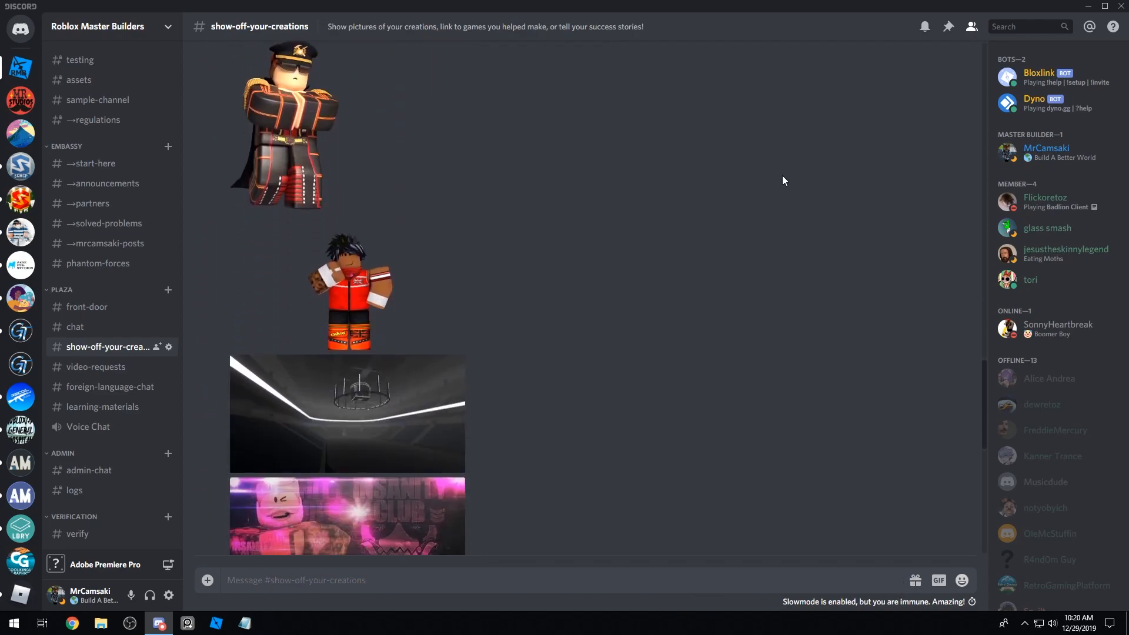